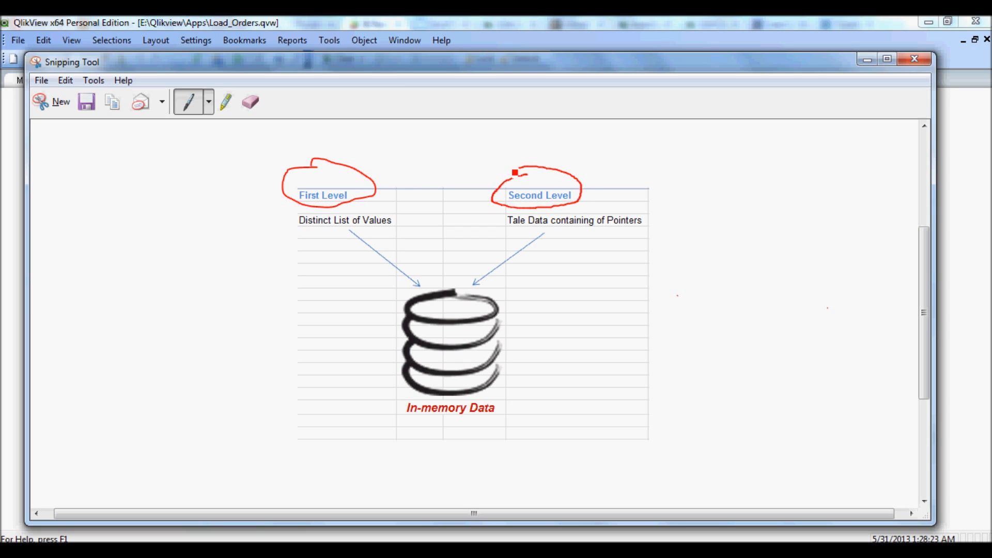
- Circle the First Level and Second Level labels on the diagram snip in red
left_click_drag(514, 172, 593, 195)
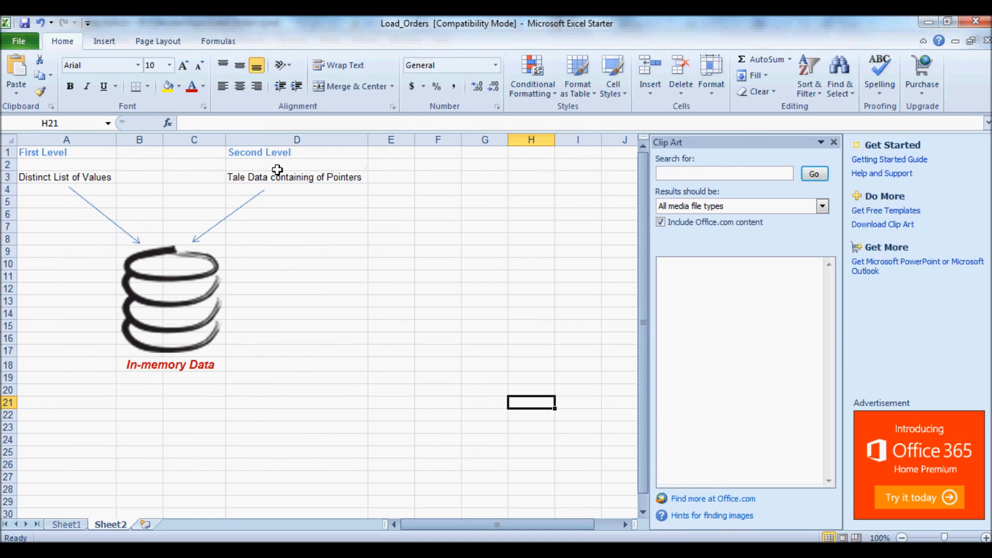
- Show Excel Sheet1 with the Order Date, LastName and Sales records
left_click(66, 524)
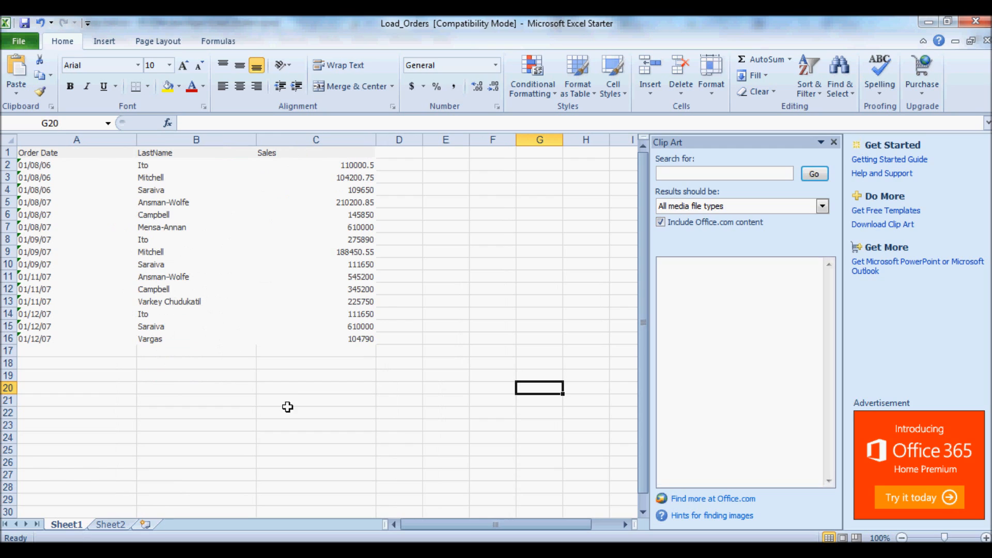
mouse_move(292, 327)
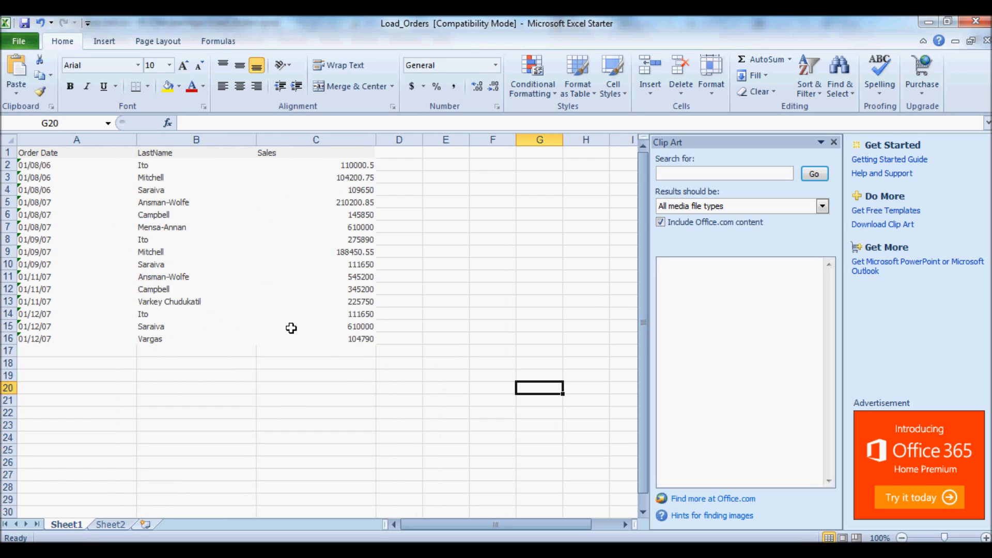
mouse_move(224, 196)
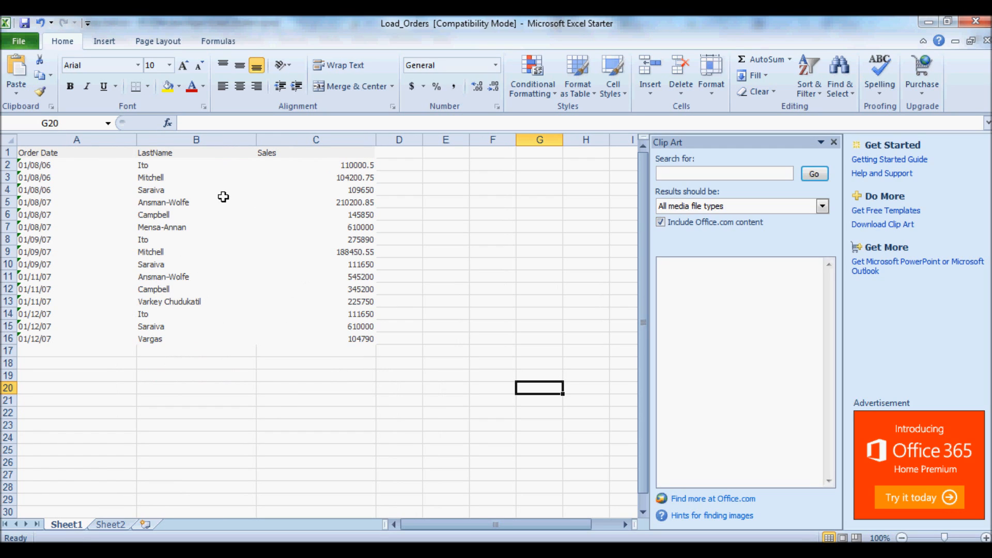
mouse_move(247, 263)
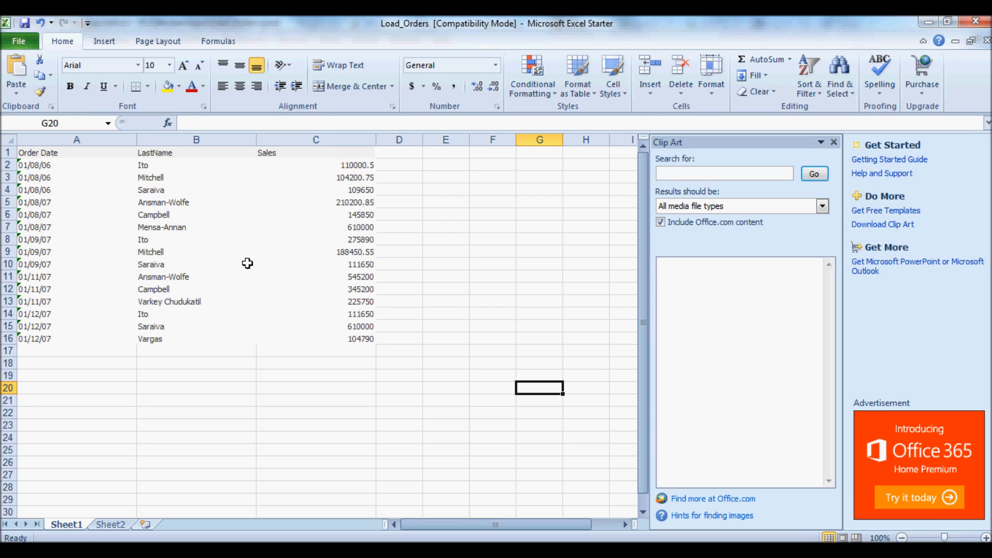
mouse_move(241, 296)
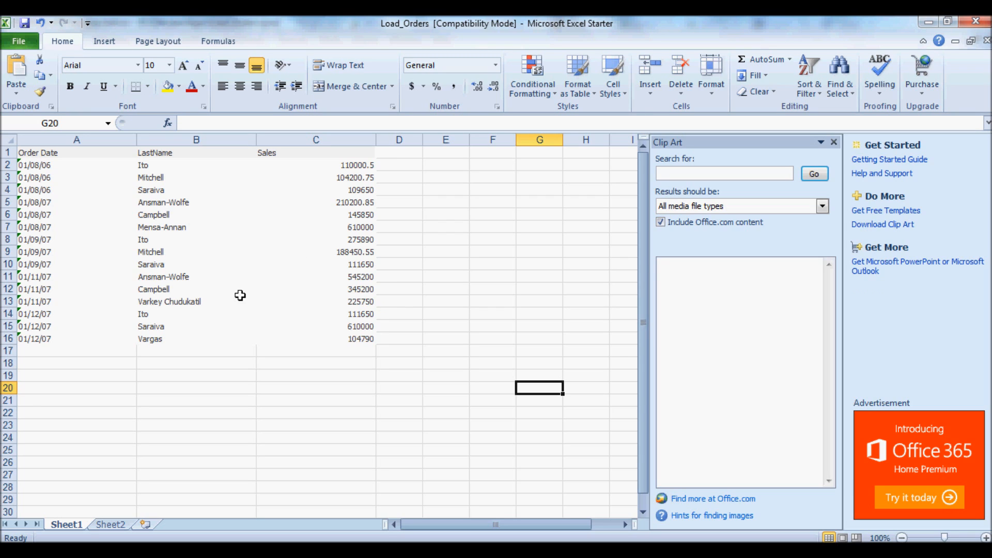
mouse_move(174, 310)
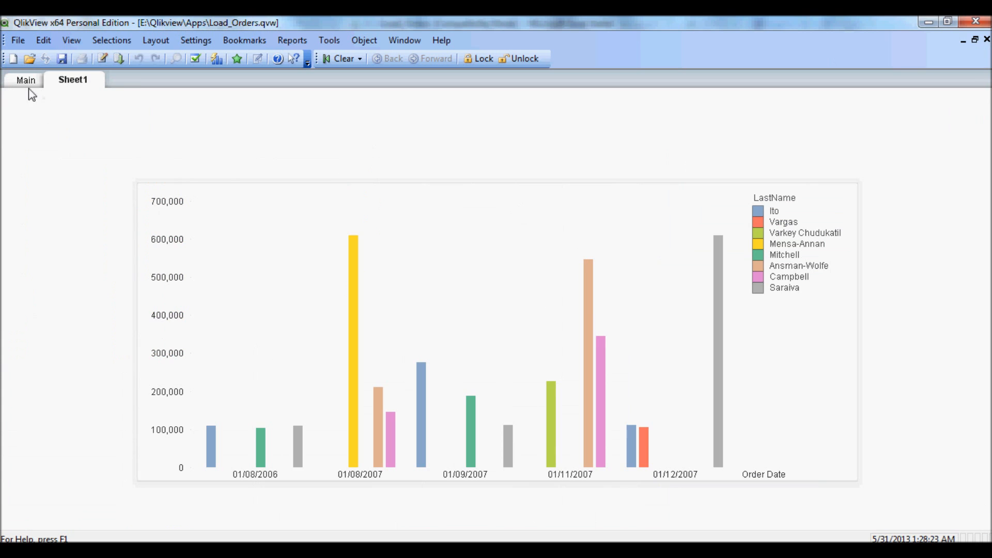
- Show the Main sheet with the $Field, Order Date, LastName and Sales list boxes
left_click(25, 79)
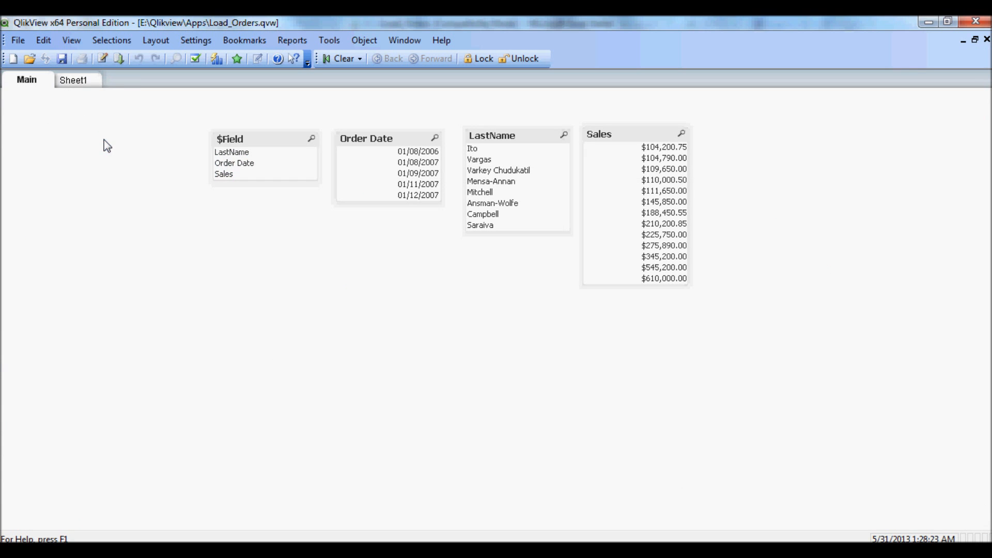
mouse_move(354, 242)
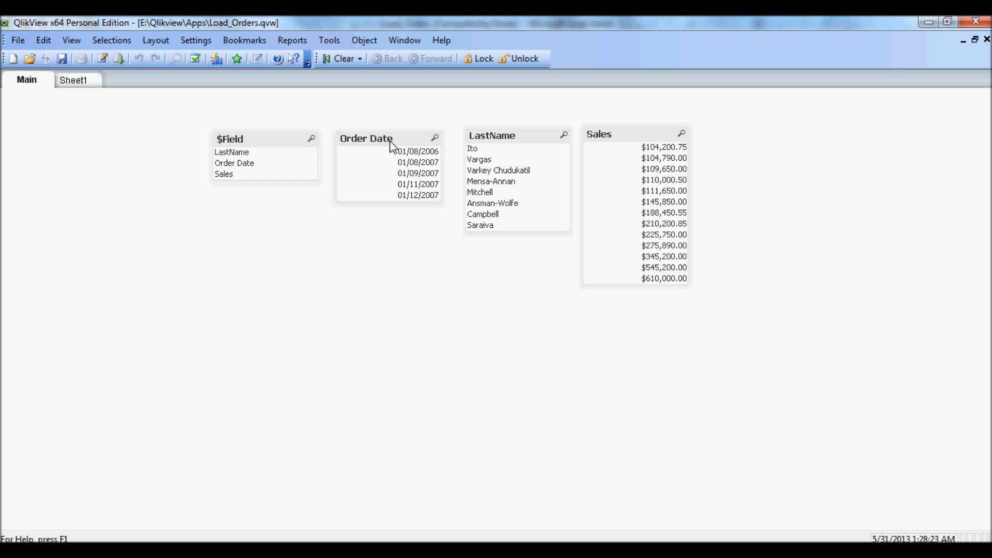
mouse_move(429, 141)
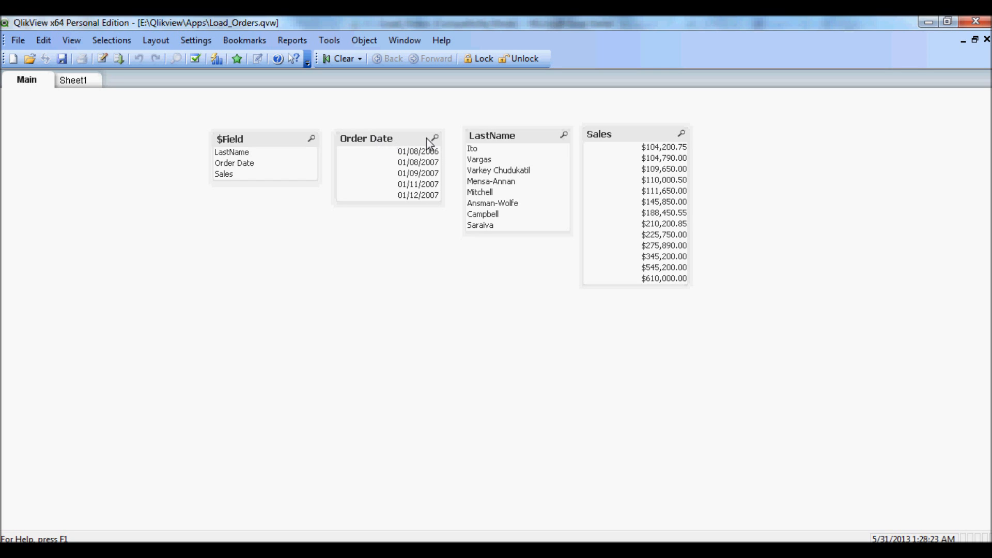
mouse_move(611, 147)
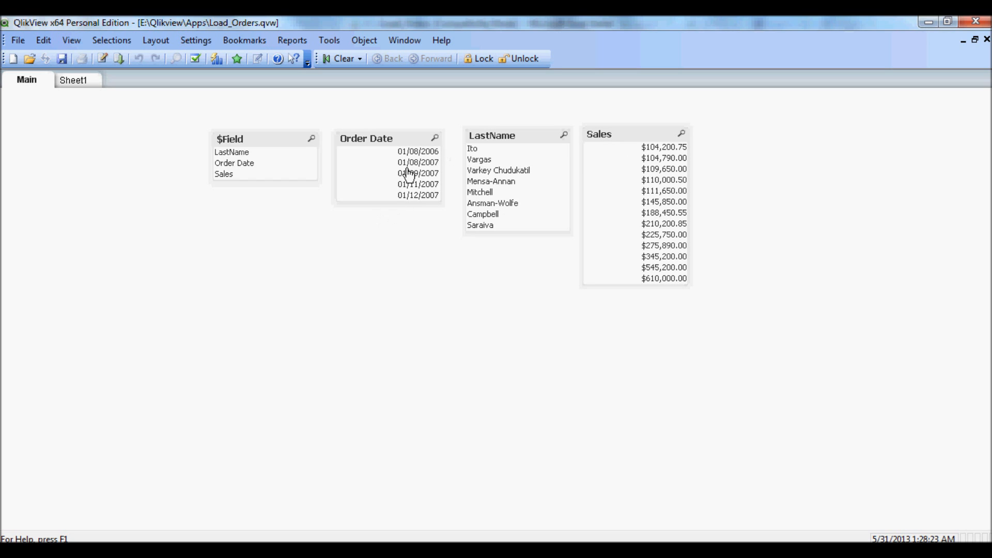
mouse_move(581, 191)
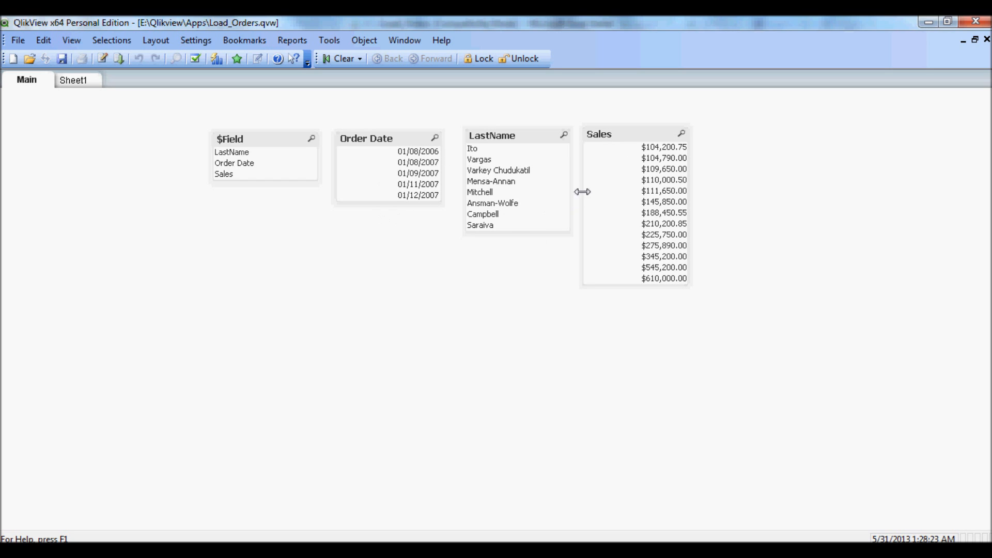
mouse_move(591, 155)
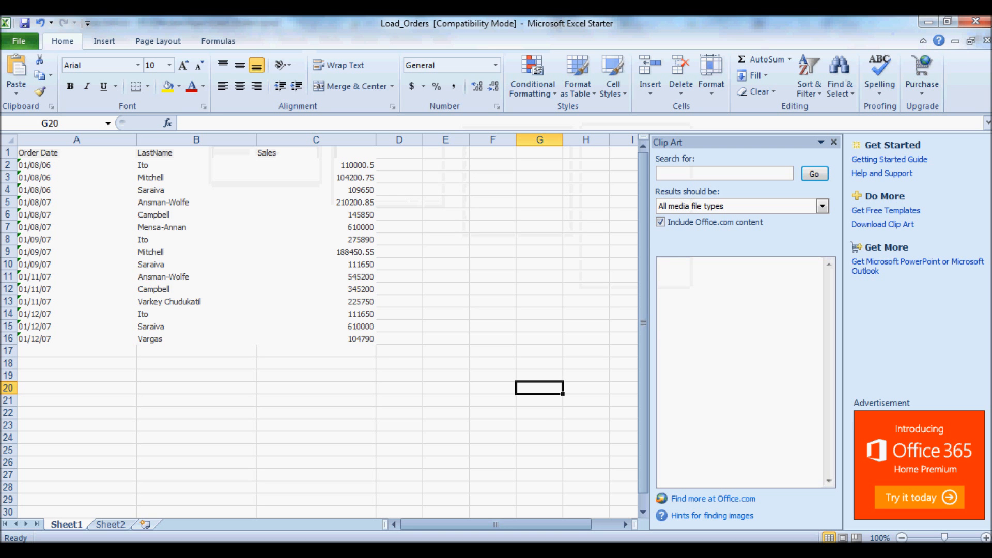
mouse_move(308, 217)
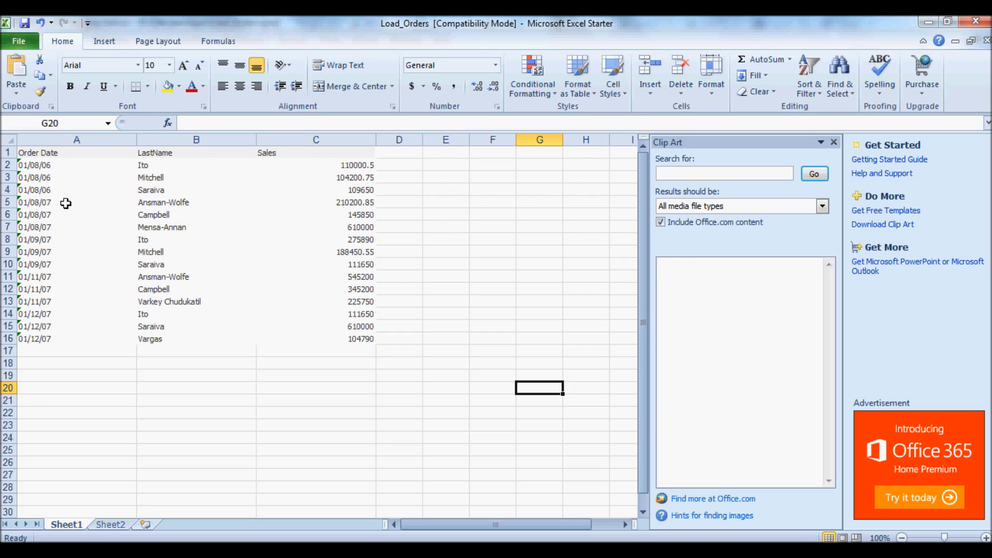
mouse_move(39, 206)
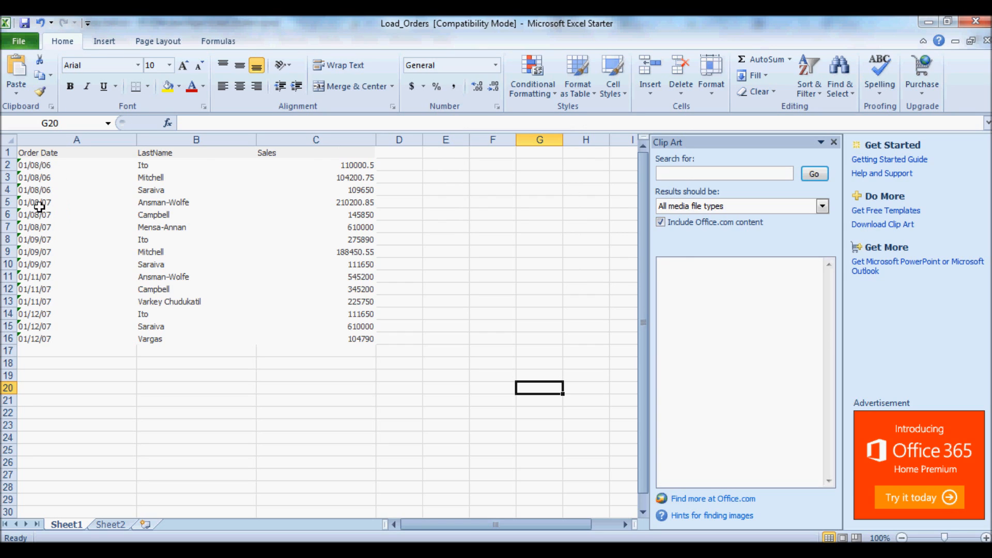
mouse_move(43, 171)
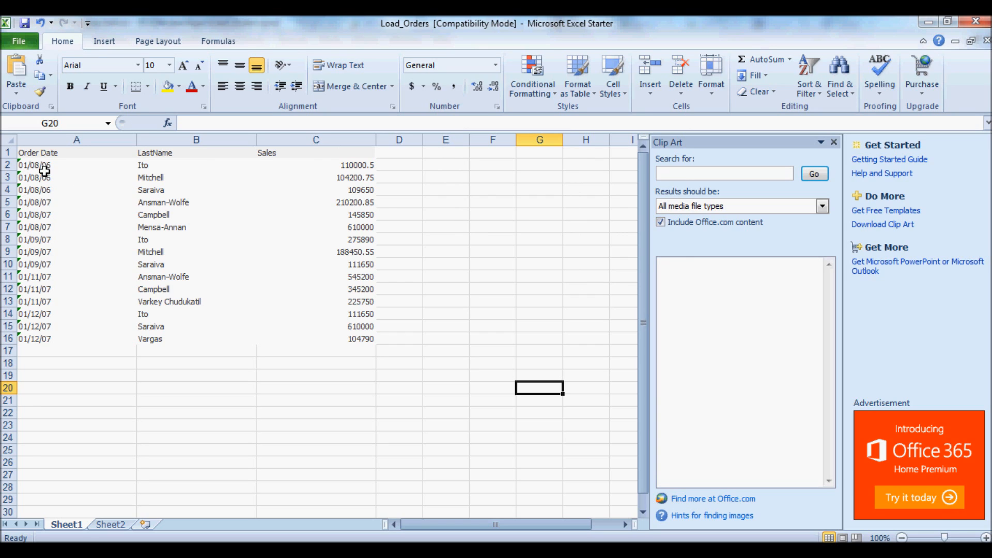
mouse_move(52, 202)
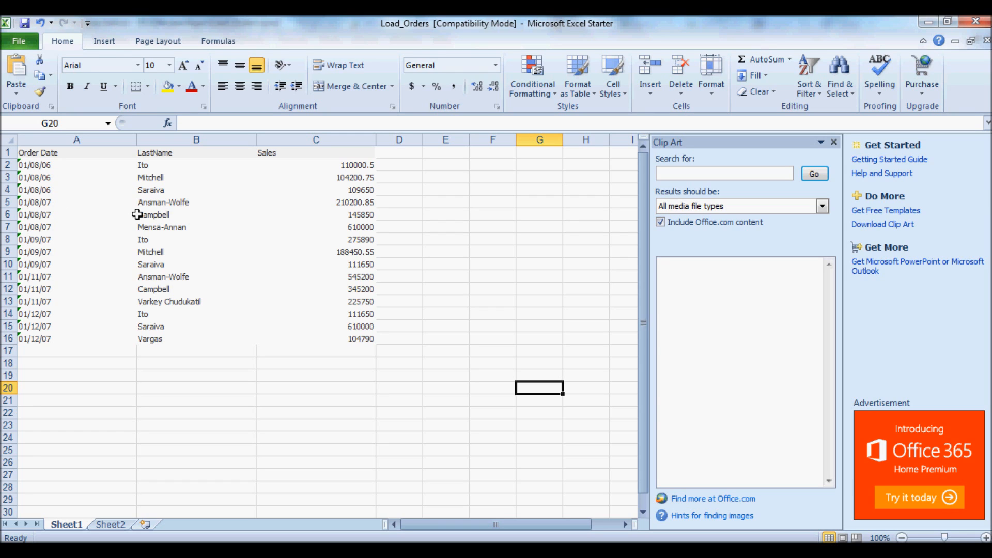
mouse_move(58, 264)
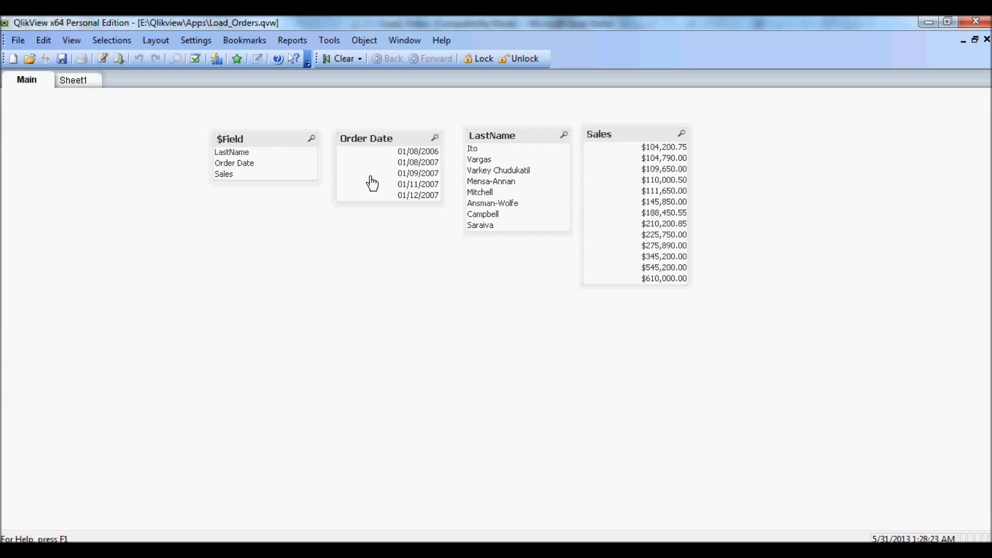
mouse_move(396, 202)
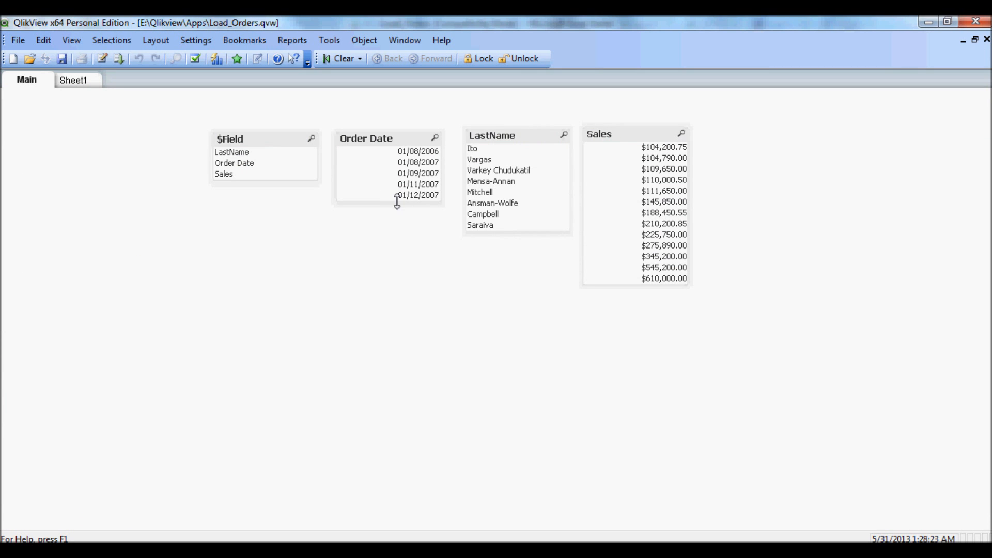
mouse_move(435, 218)
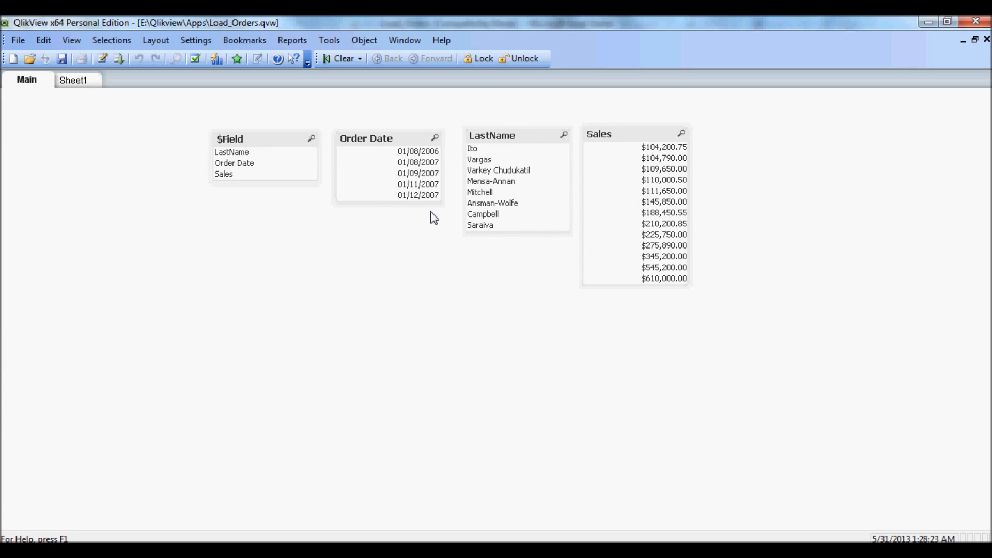
mouse_move(415, 244)
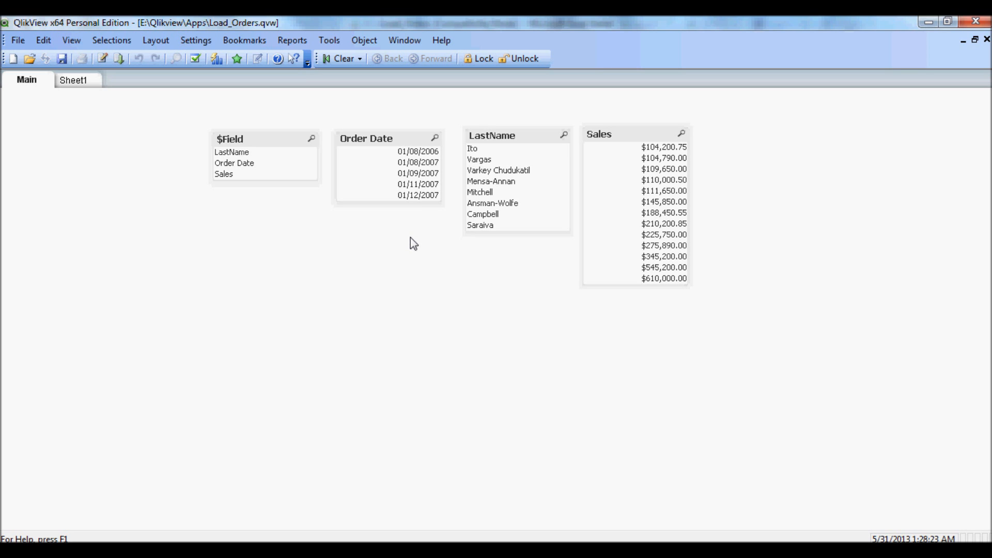
mouse_move(401, 203)
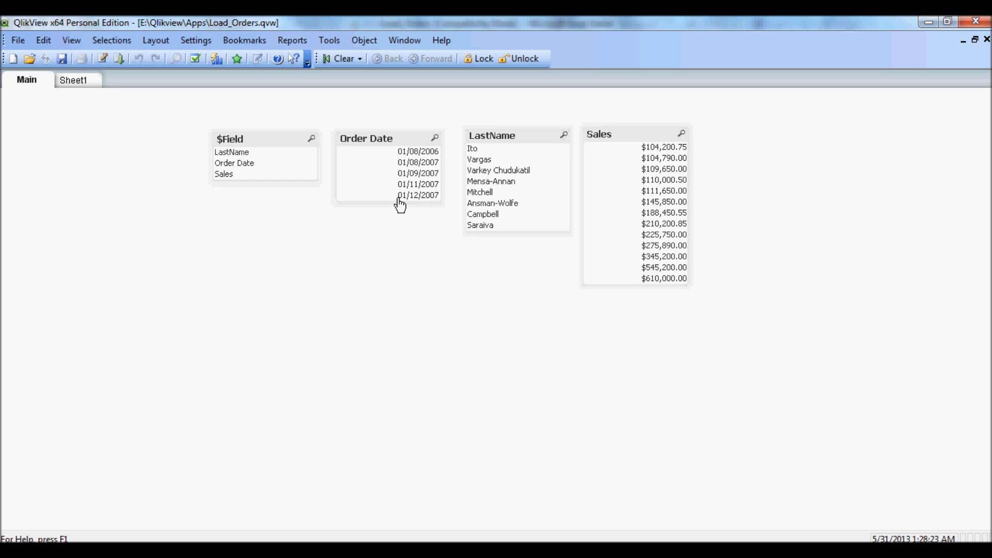
mouse_move(382, 165)
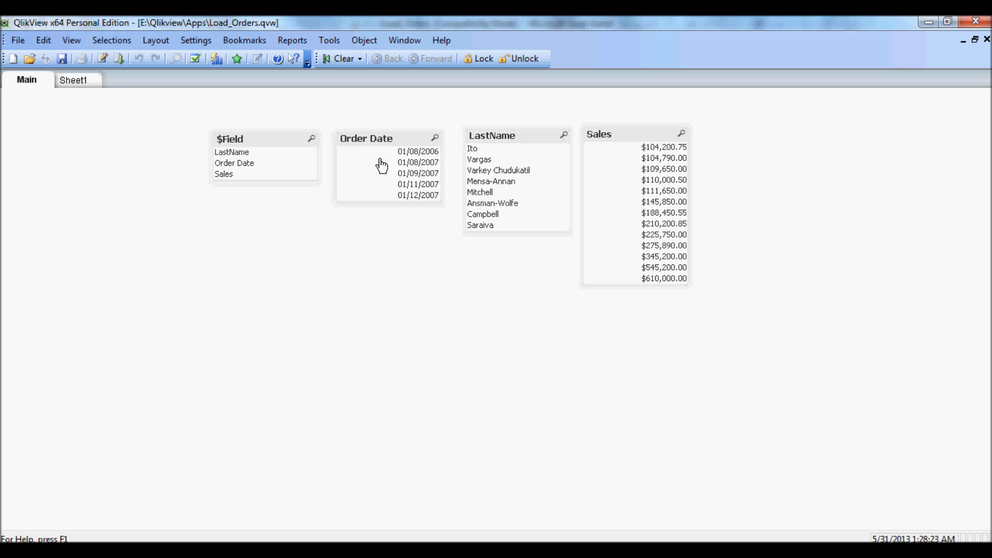
mouse_move(595, 348)
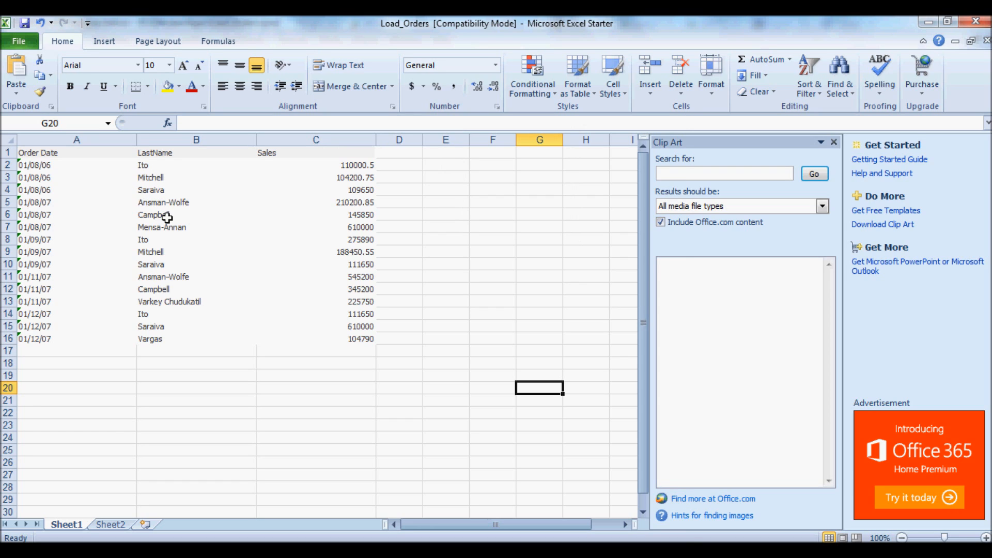
mouse_move(140, 184)
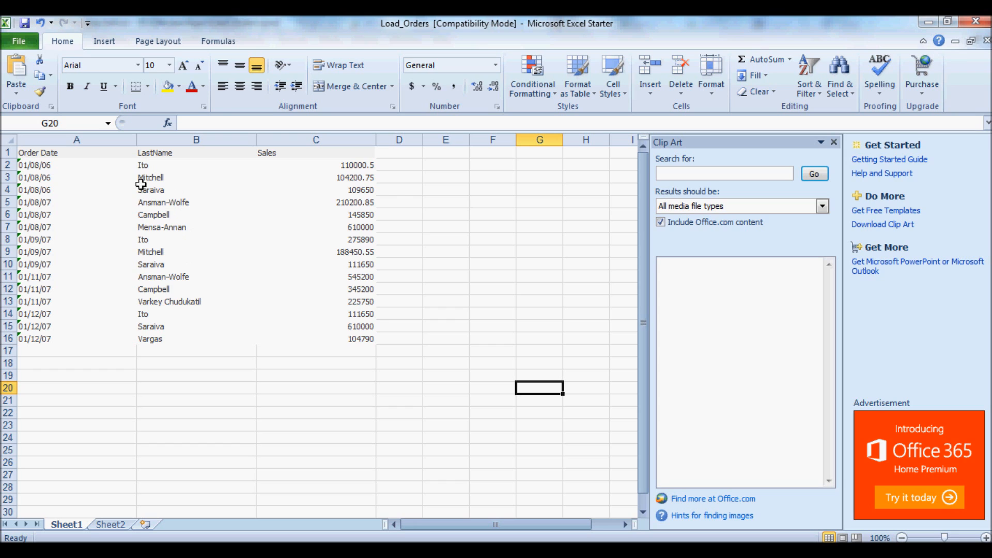
mouse_move(168, 219)
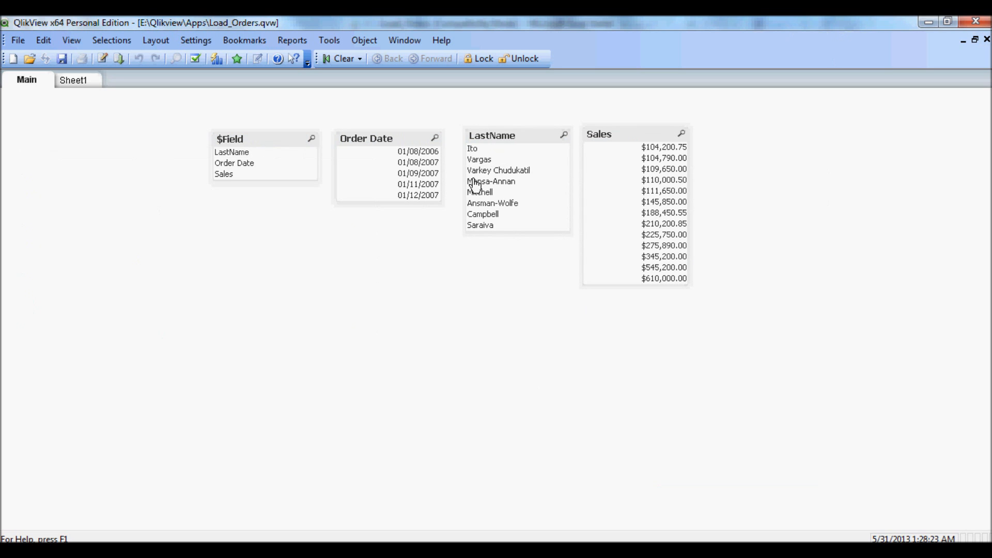
mouse_move(427, 180)
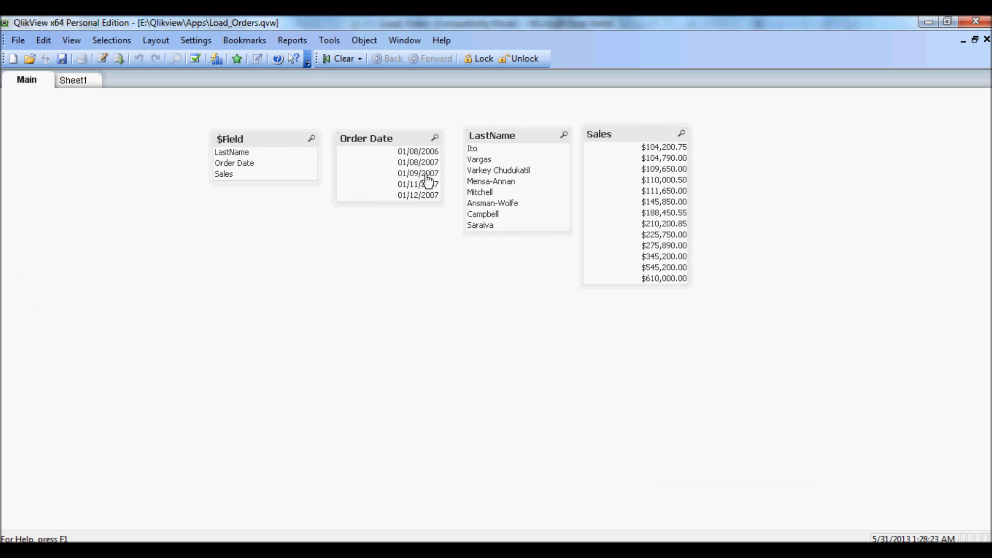
mouse_move(533, 208)
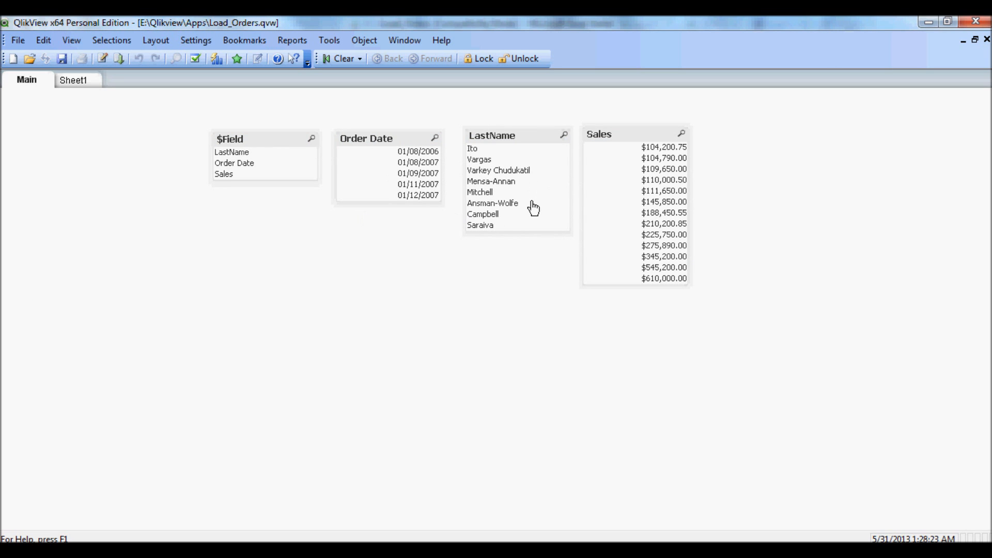
mouse_move(626, 271)
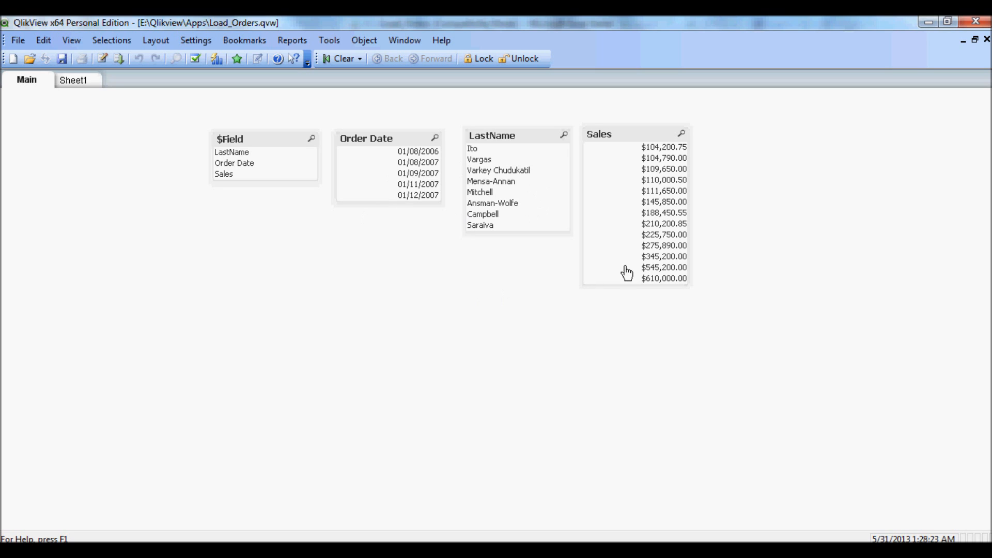
mouse_move(619, 158)
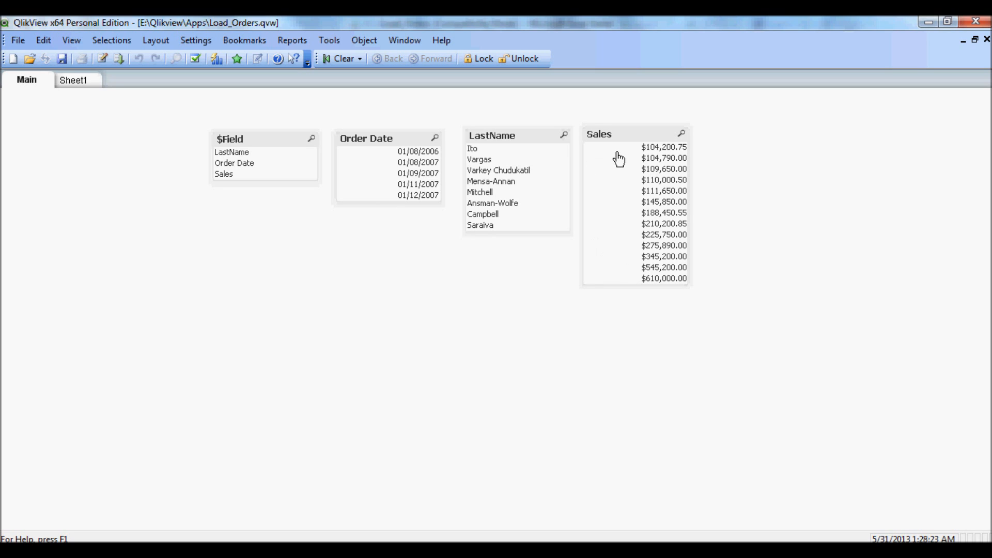
mouse_move(120, 89)
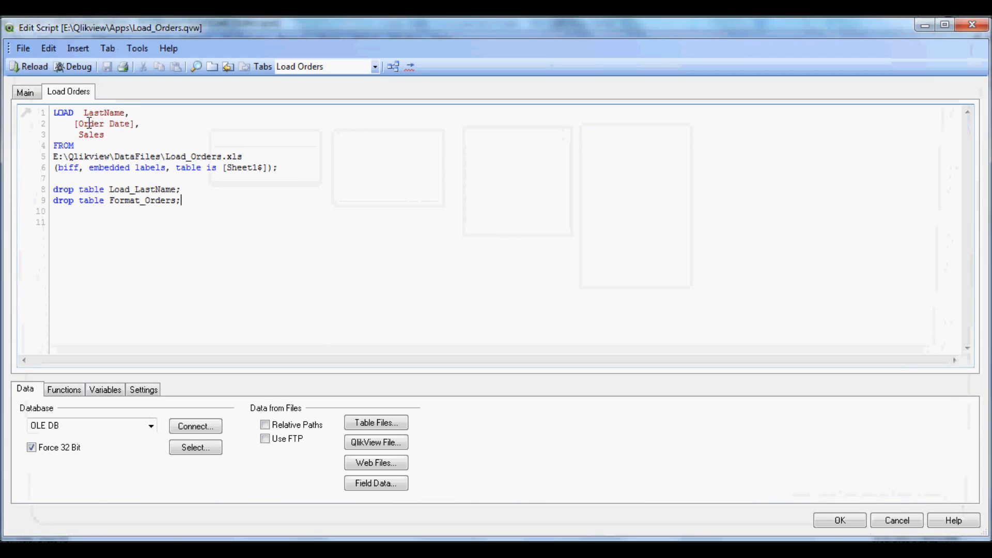
- Bring up the Insert menu of statements for adding the load_orders.txt include
left_click(77, 49)
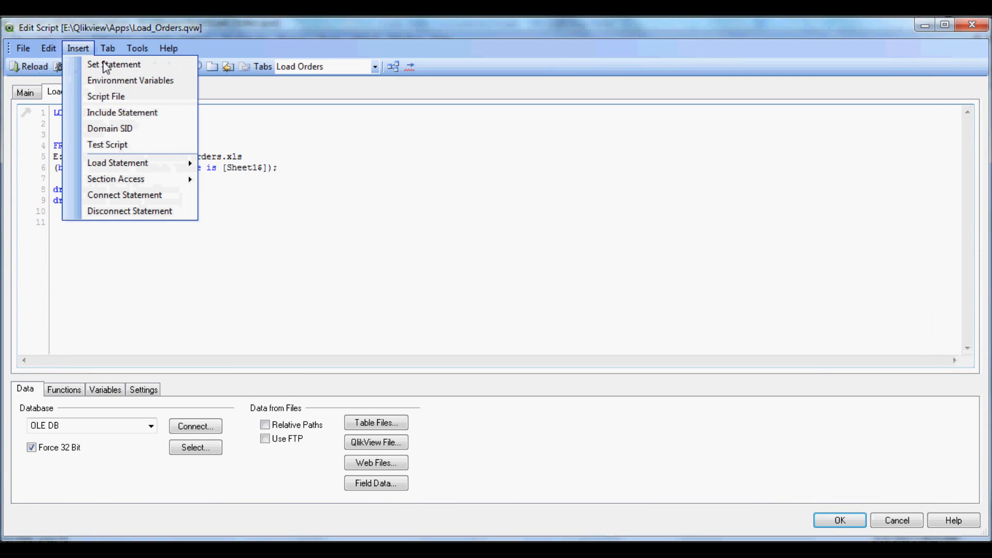
mouse_move(122, 112)
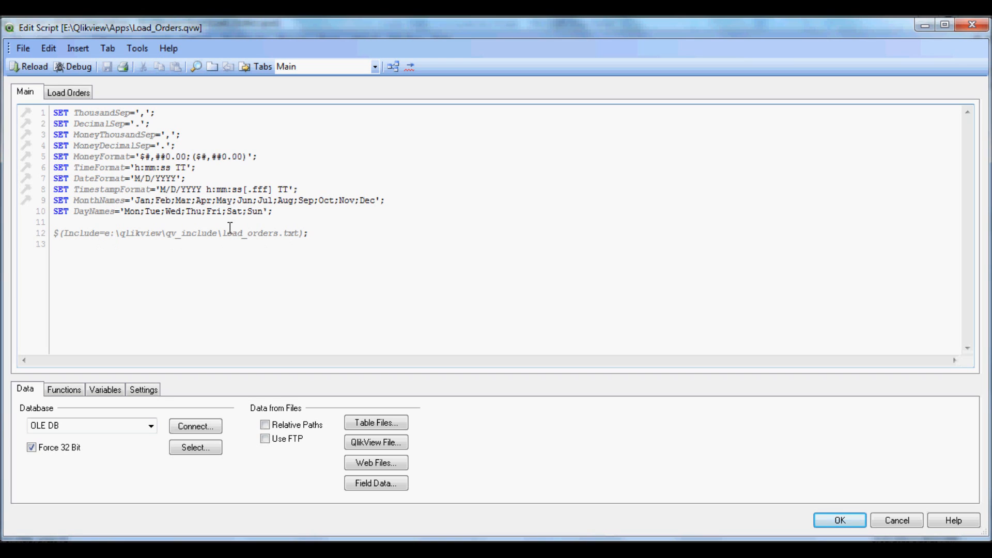
mouse_move(250, 232)
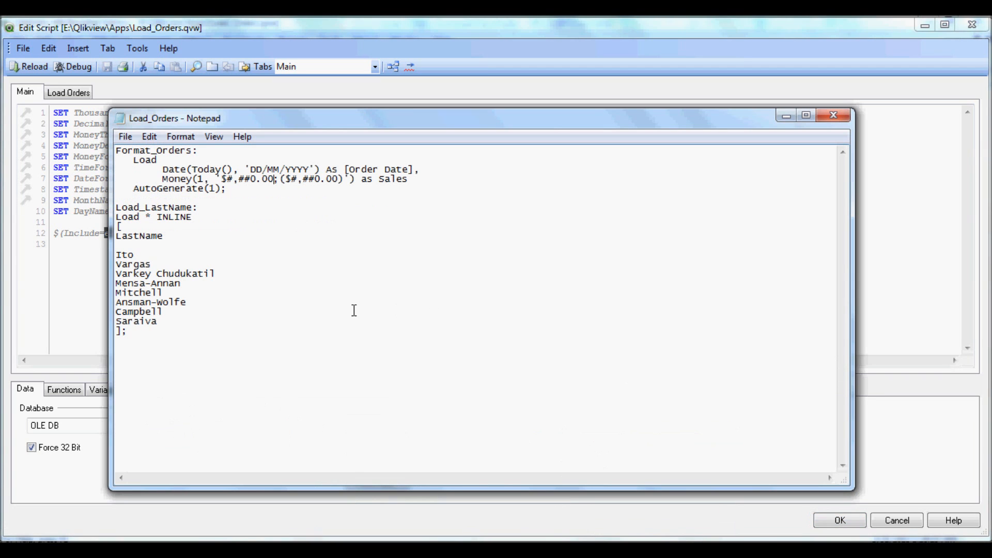
mouse_move(217, 285)
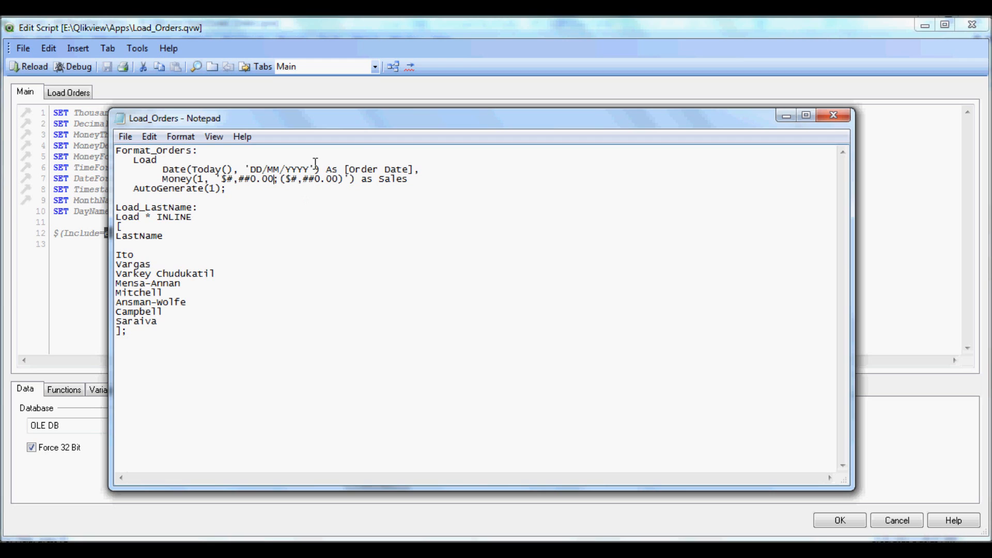
mouse_move(160, 173)
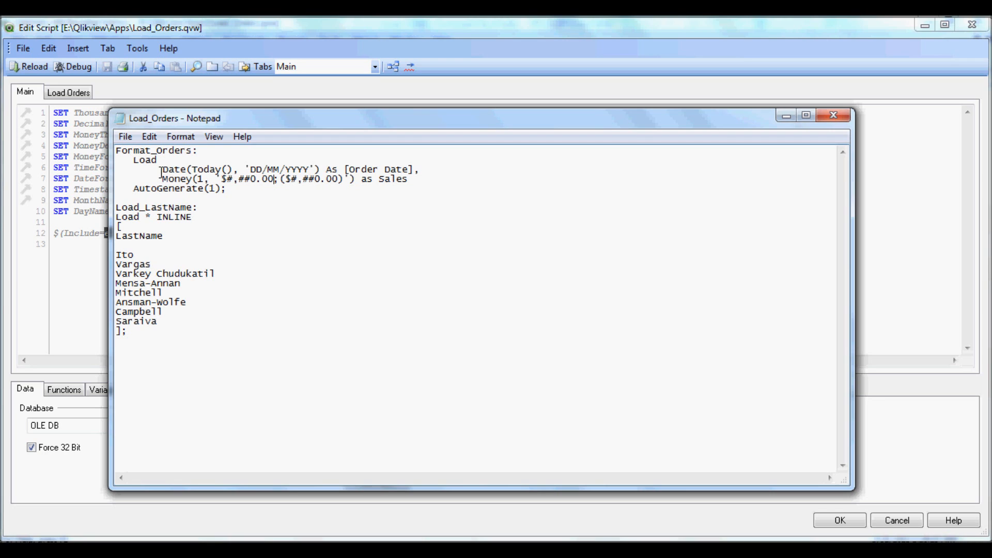
- Review the Order Date format expression and inline LastName list, then close the include file
double_click(174, 170)
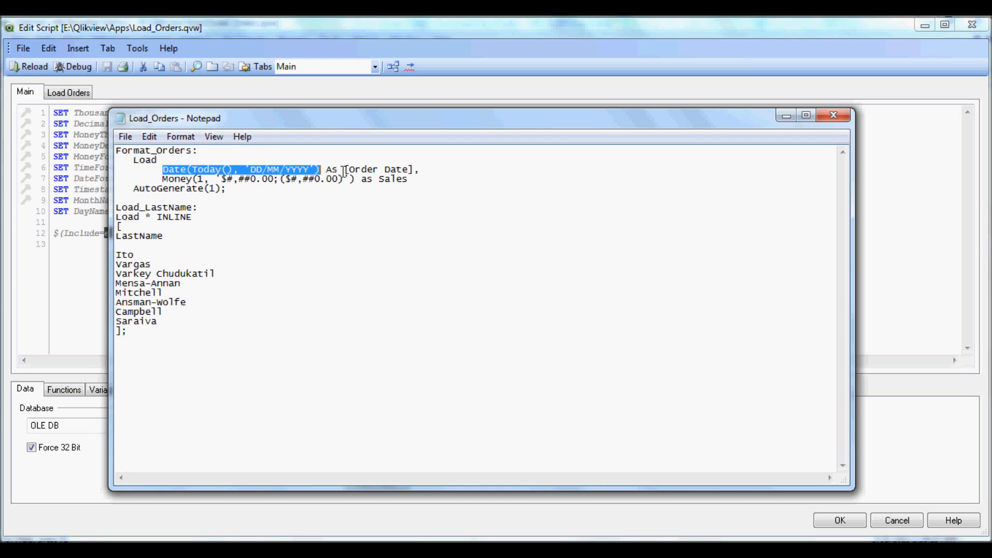
mouse_move(328, 266)
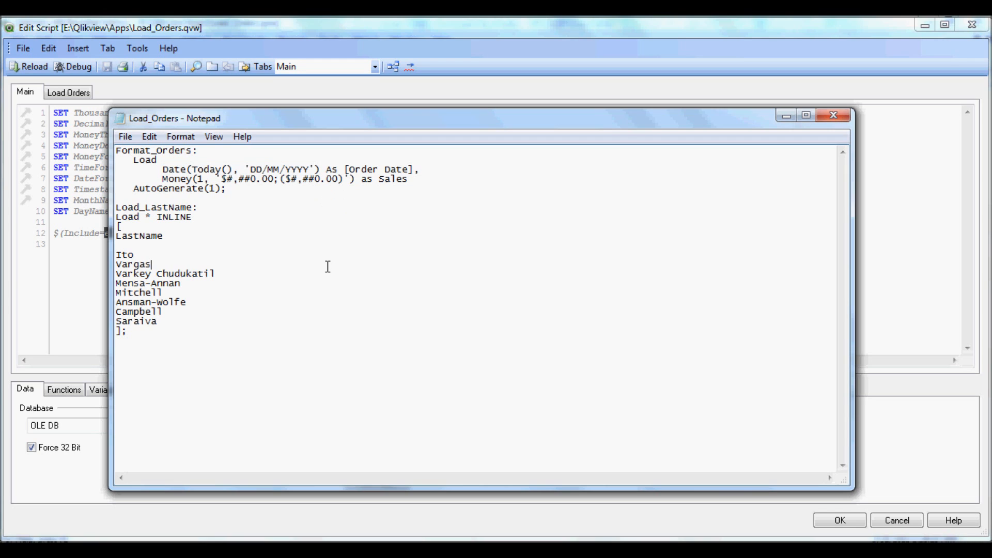
mouse_move(288, 211)
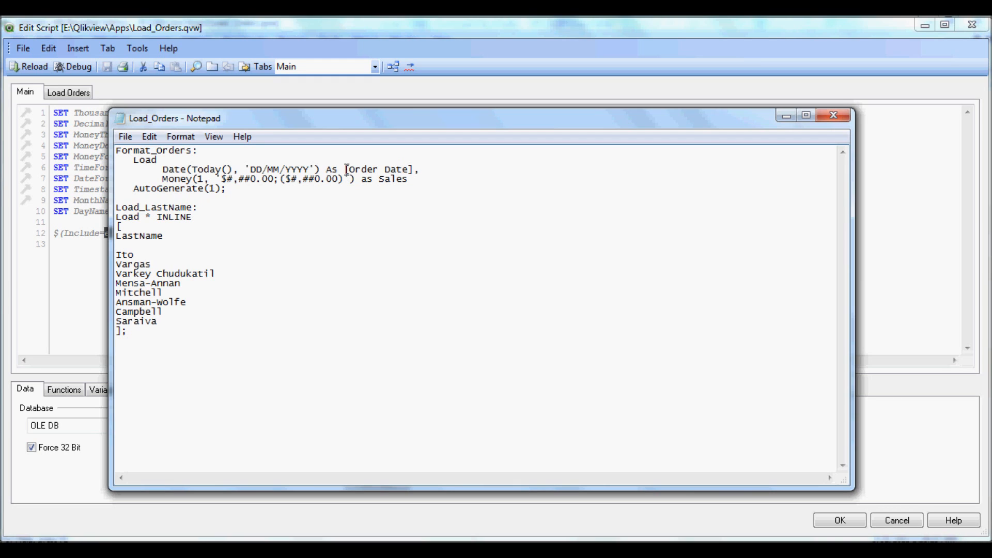
double_click(379, 168)
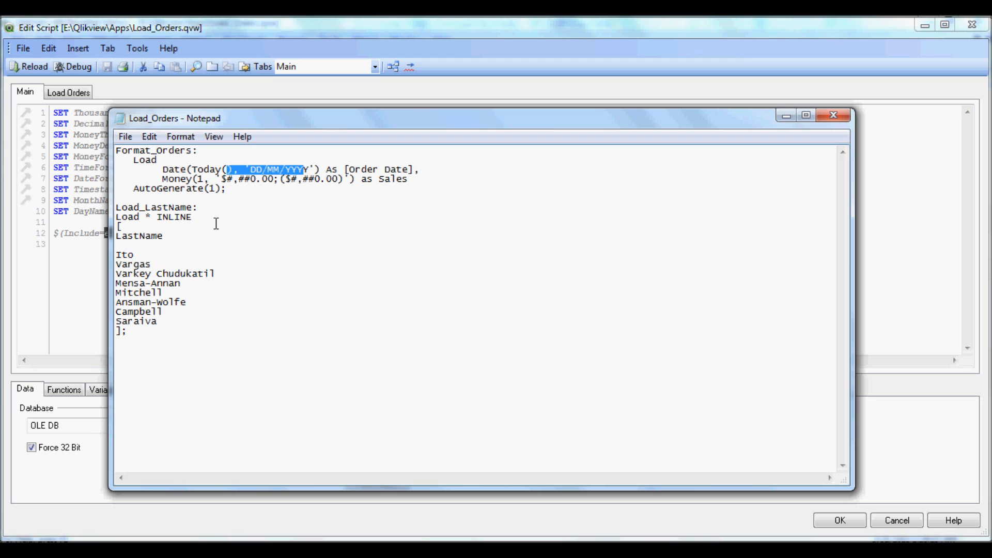
mouse_move(213, 288)
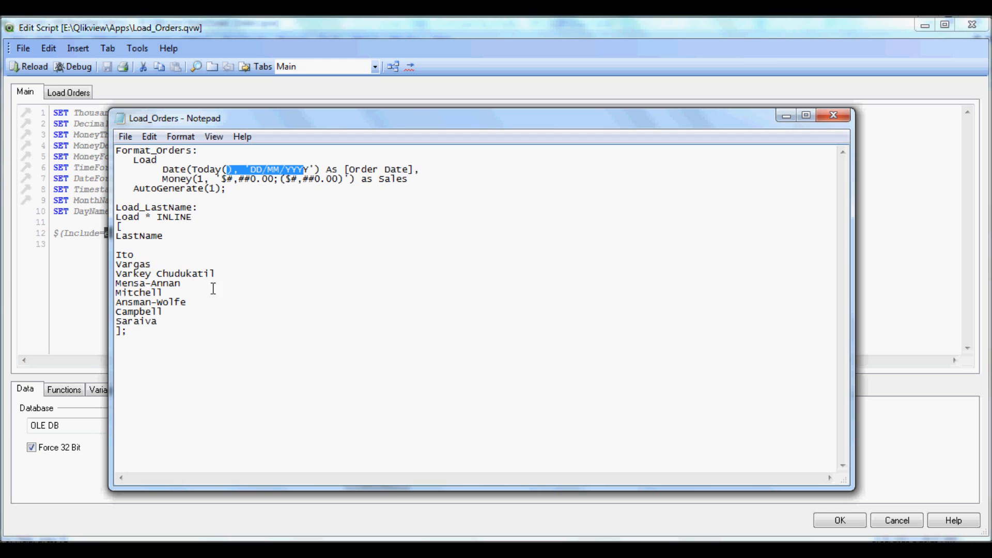
left_click(150, 264)
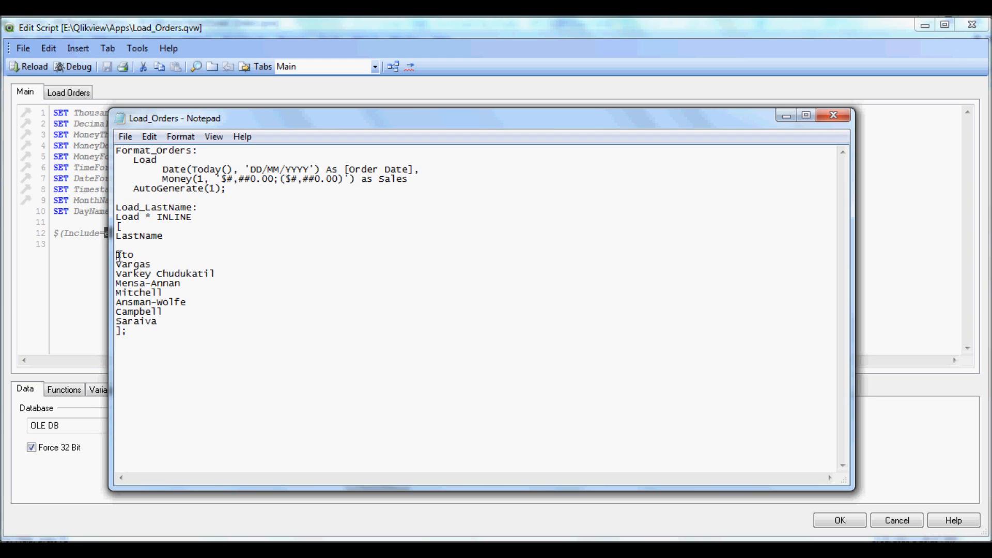
left_click_drag(119, 254, 161, 311)
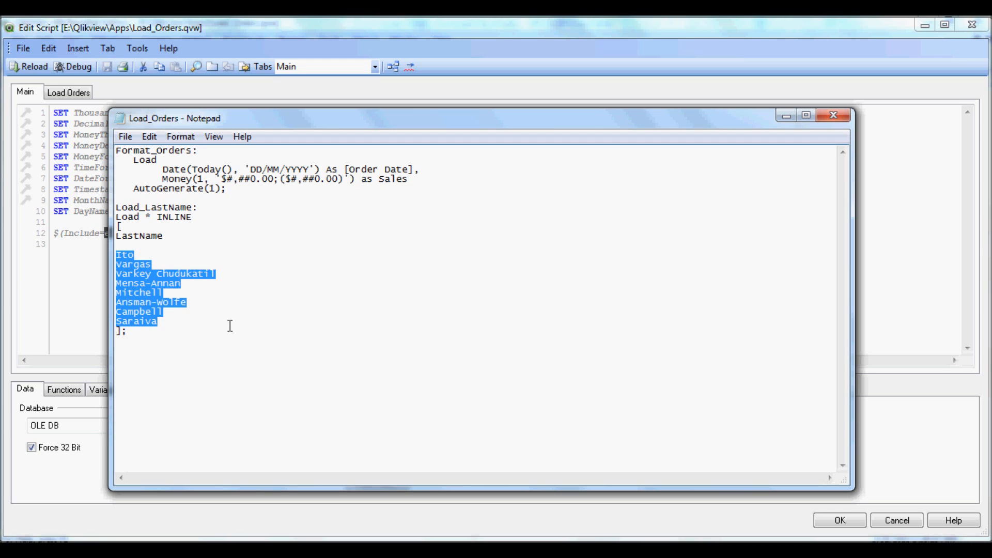
mouse_move(247, 301)
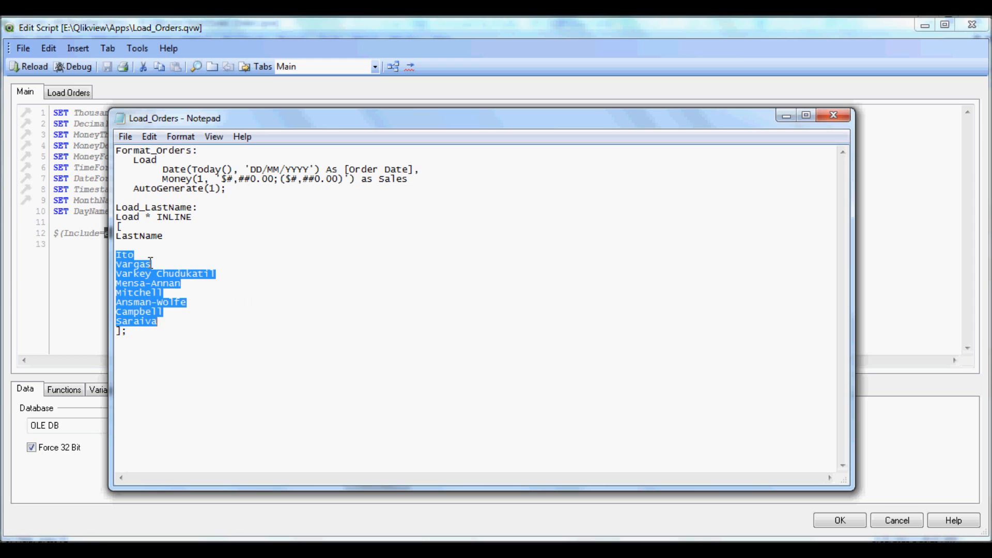
left_click(133, 227)
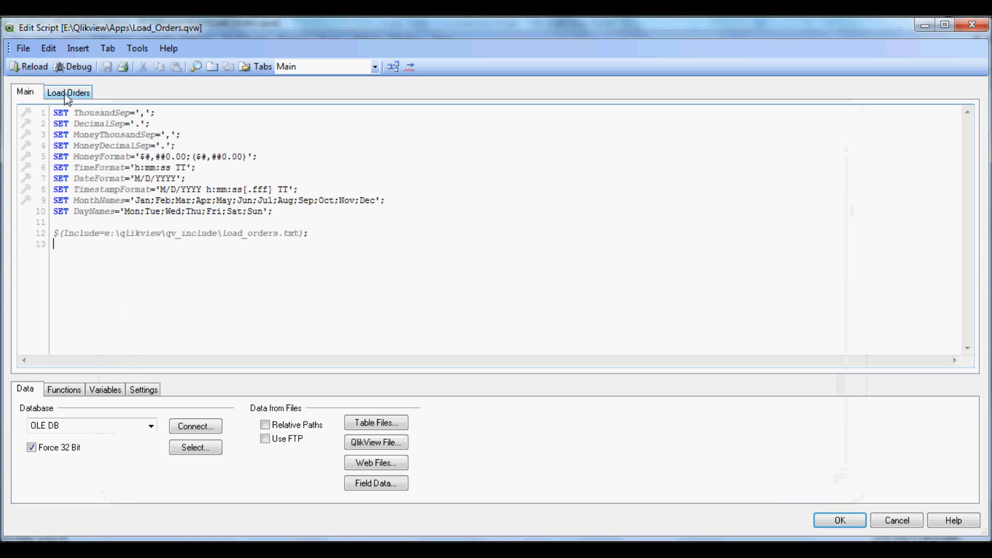
- Close the script editor and show the Sheet1 sales-by-order-date bar chart
left_click(838, 520)
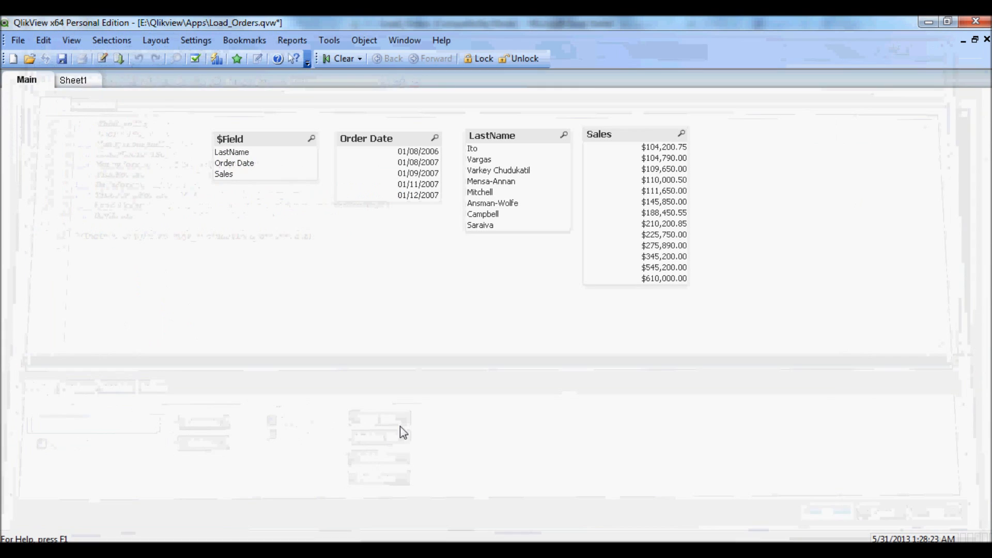
left_click(72, 79)
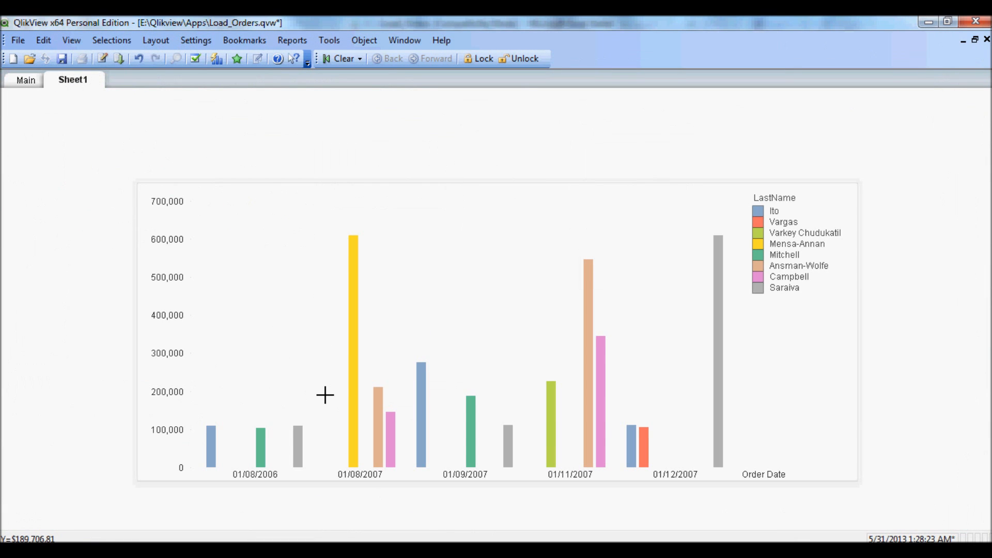
mouse_move(269, 480)
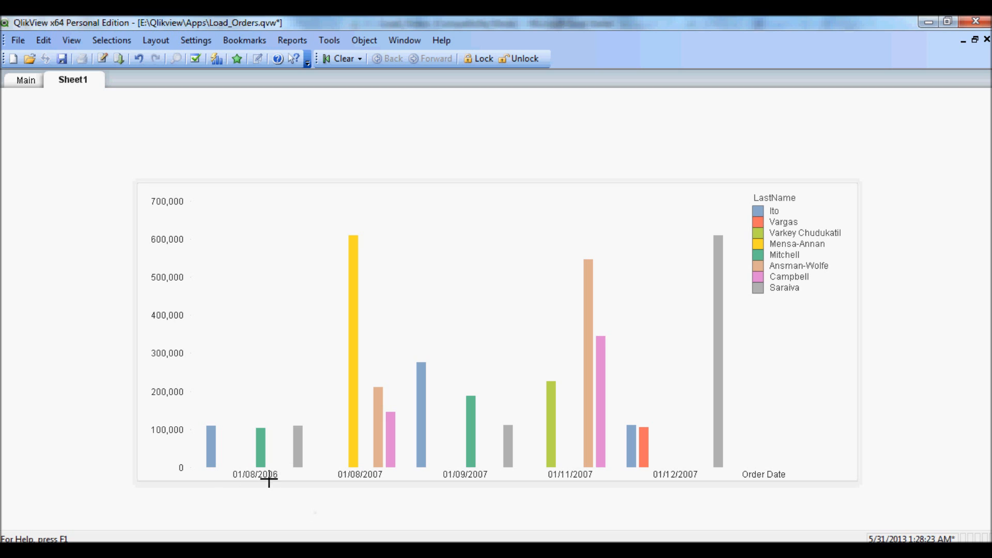
mouse_move(237, 478)
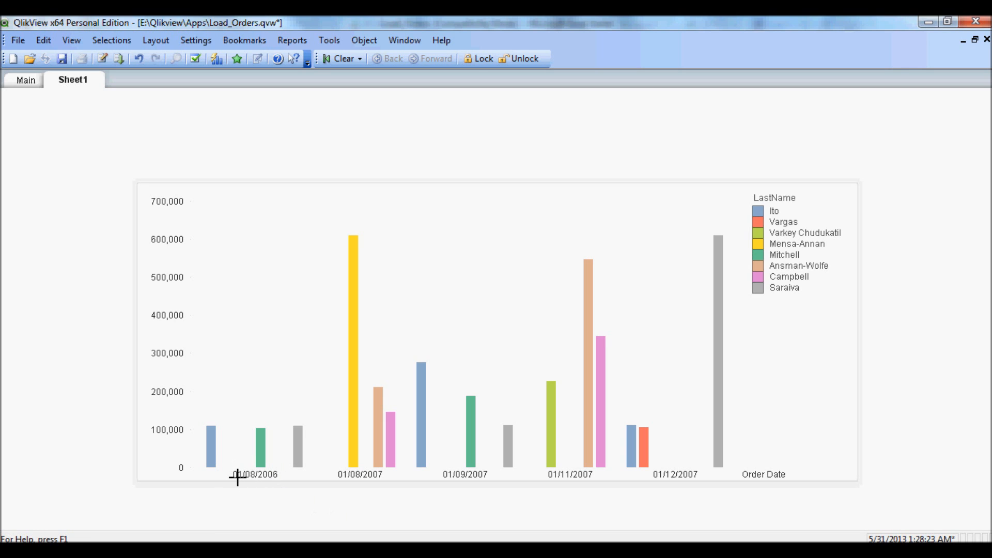
mouse_move(270, 482)
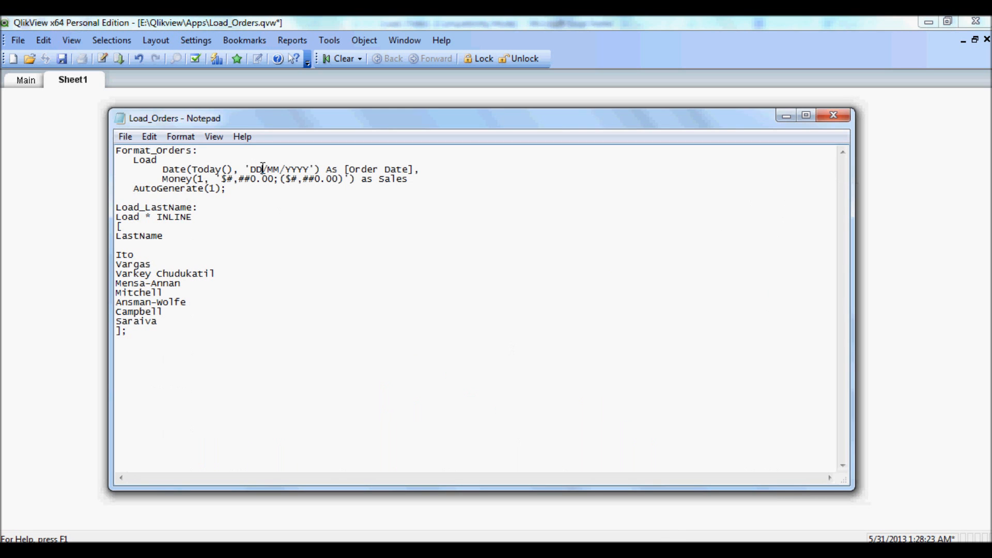
- Change the include file's date format to MM/DD/YYYY
key("BackSpace")
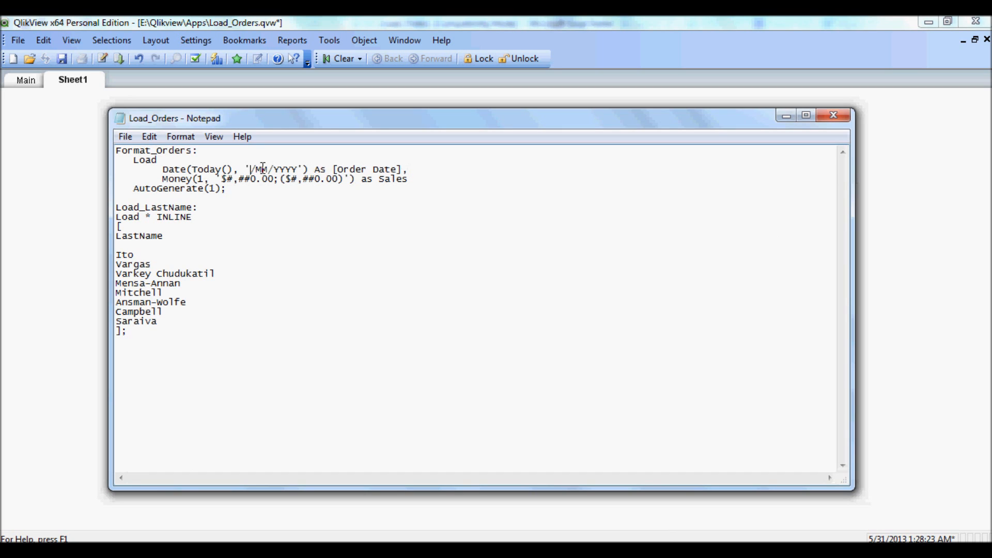
type("MM")
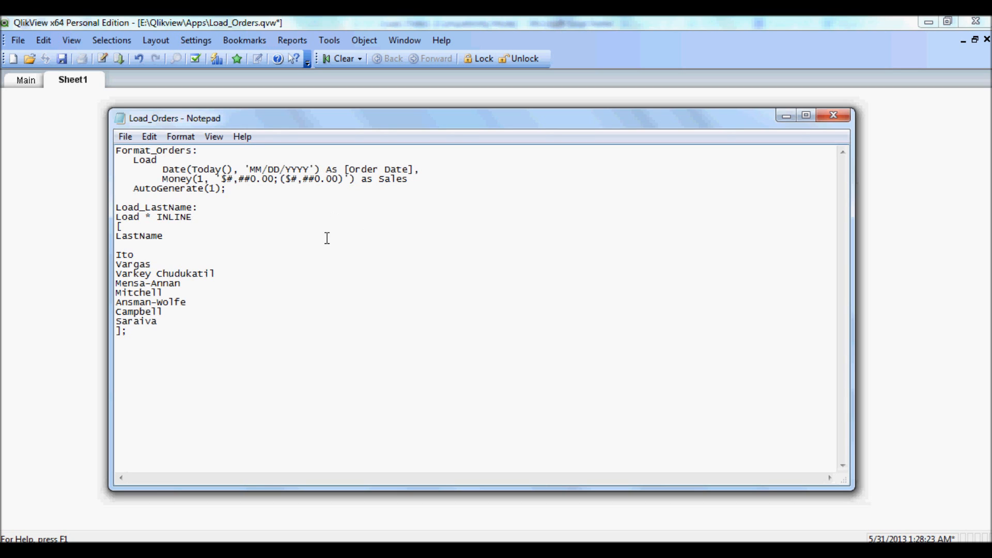
mouse_move(262, 239)
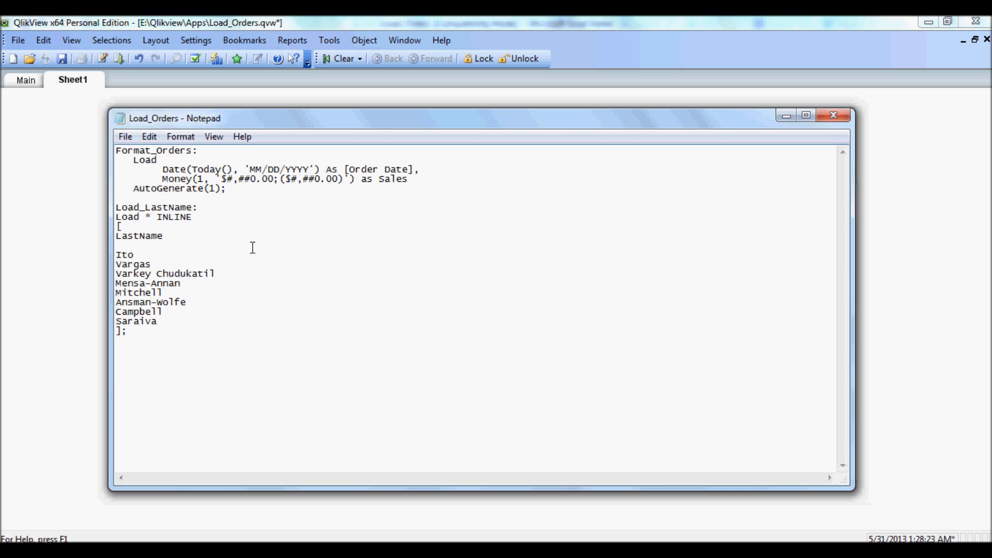
mouse_move(247, 200)
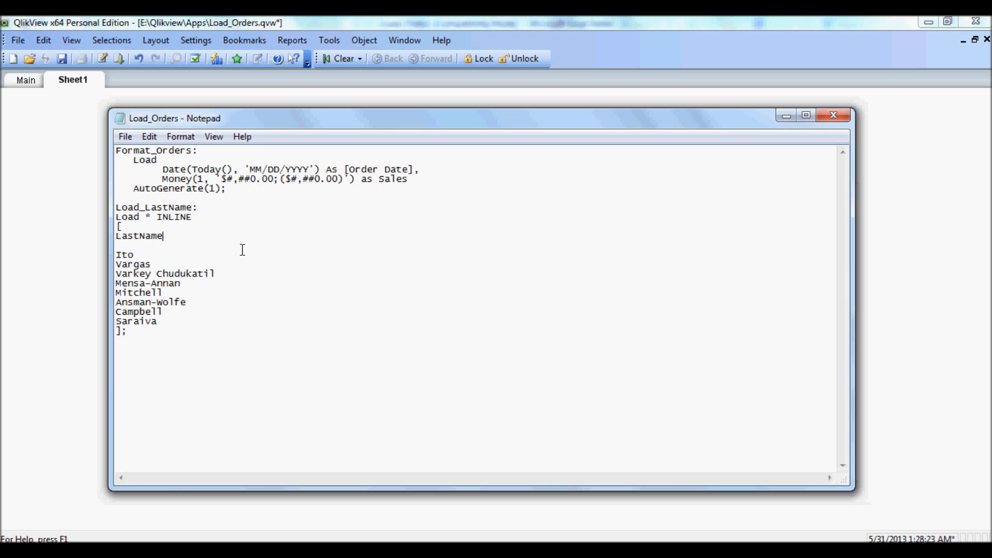
mouse_move(264, 260)
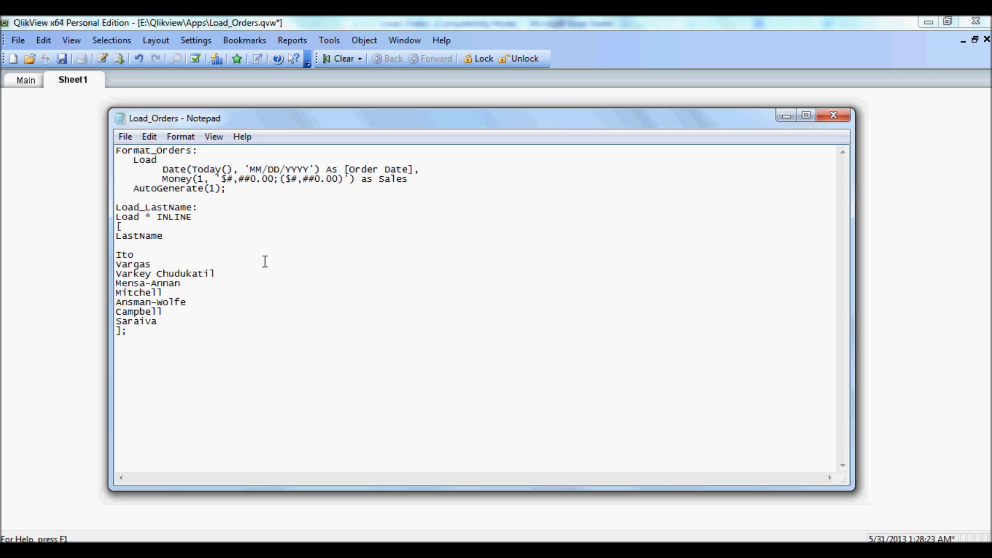
left_click(163, 235)
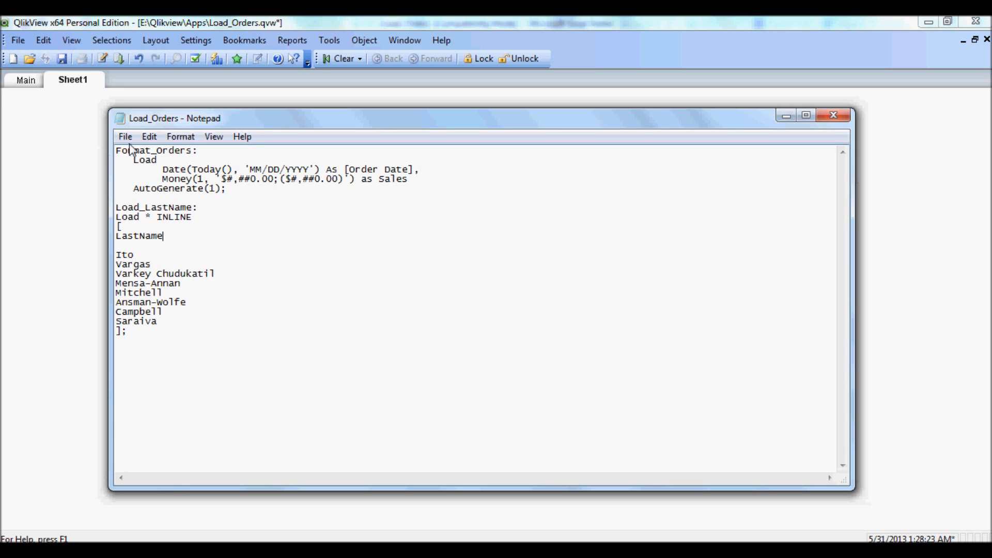
- Change the Money format to '$#,##0.0;($#,##0.00)' for one-decimal Sales and close the file
left_click(125, 137)
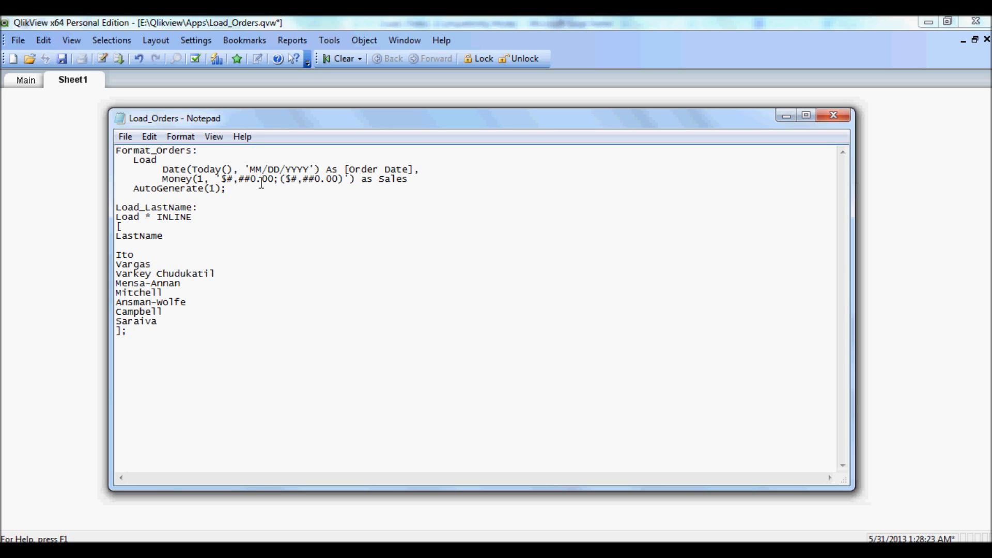
type("0")
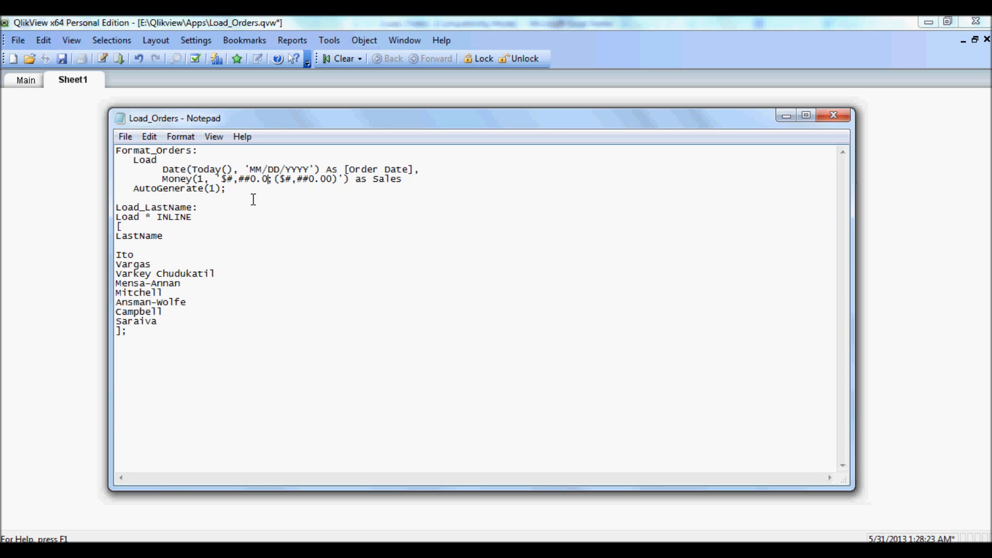
left_click(125, 136)
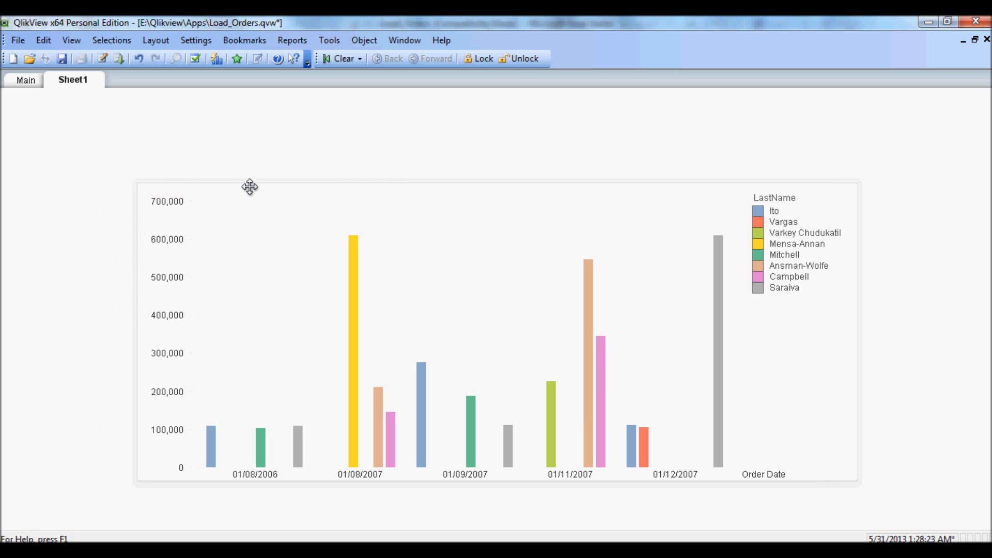
- Reload the script and show the Main sheet with MM/DD/YYYY dates and one-decimal Sales
right_click(249, 187)
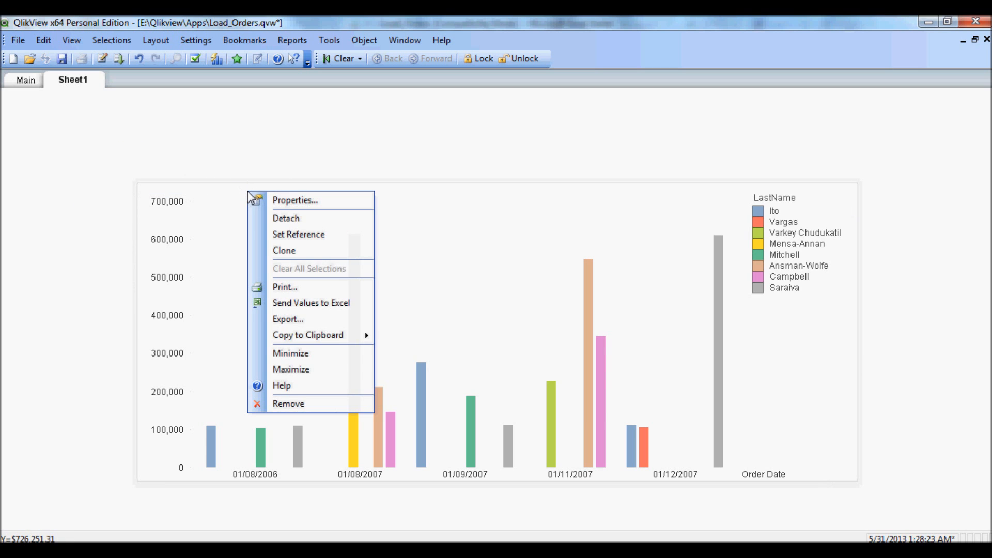
left_click(498, 228)
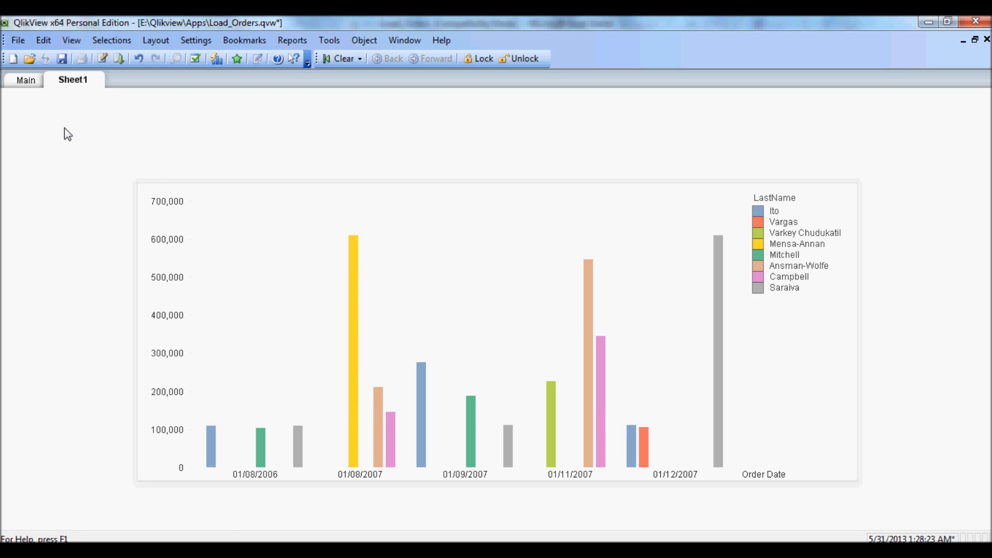
mouse_move(228, 151)
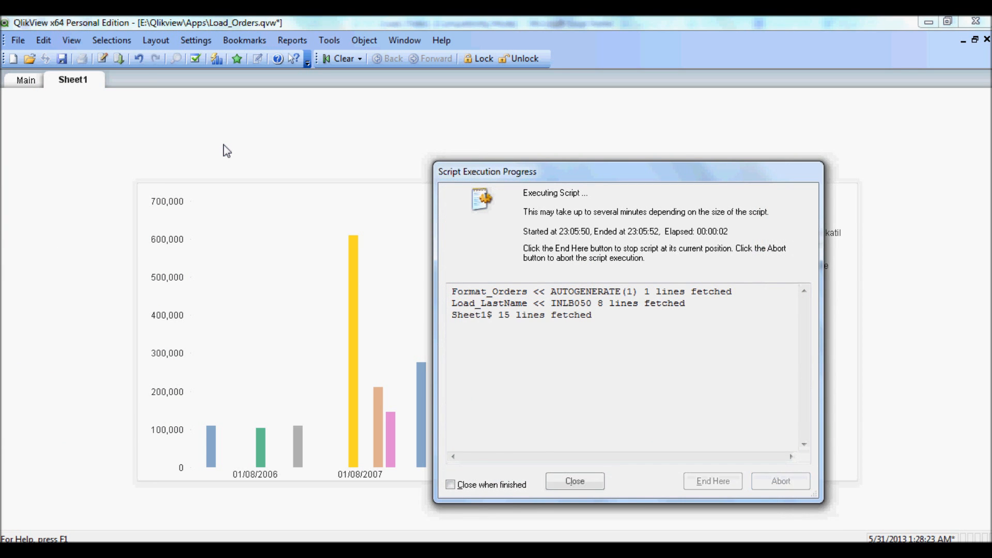
left_click(574, 481)
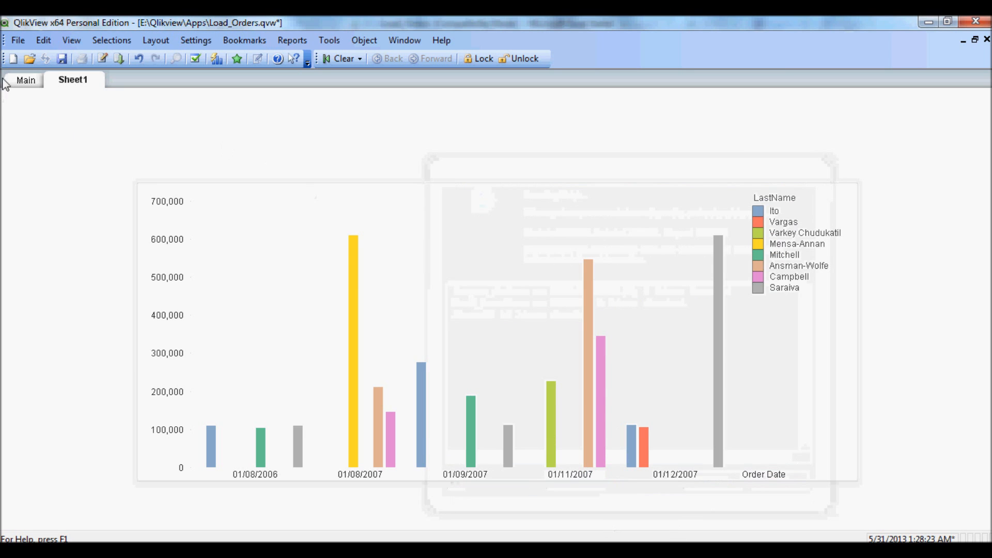
left_click(25, 80)
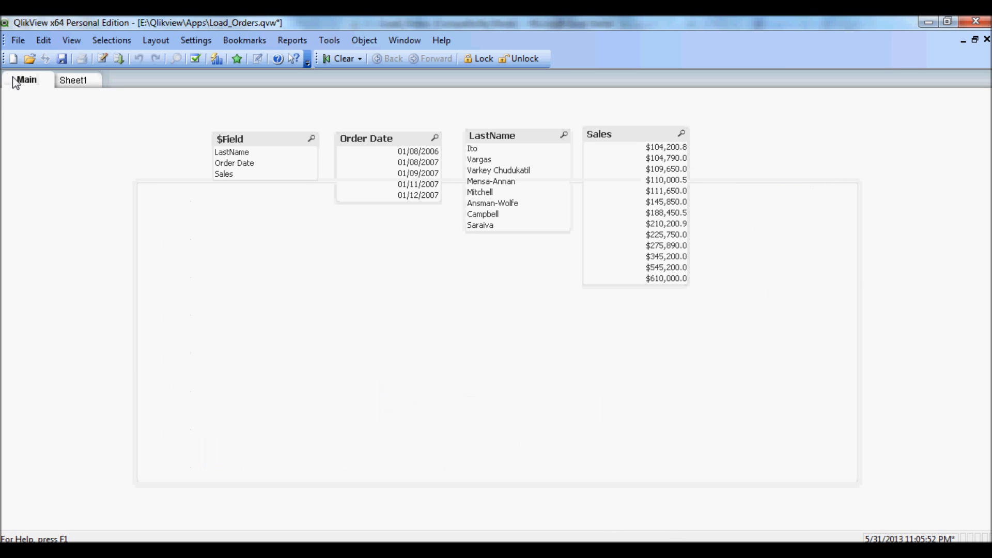
left_click(73, 79)
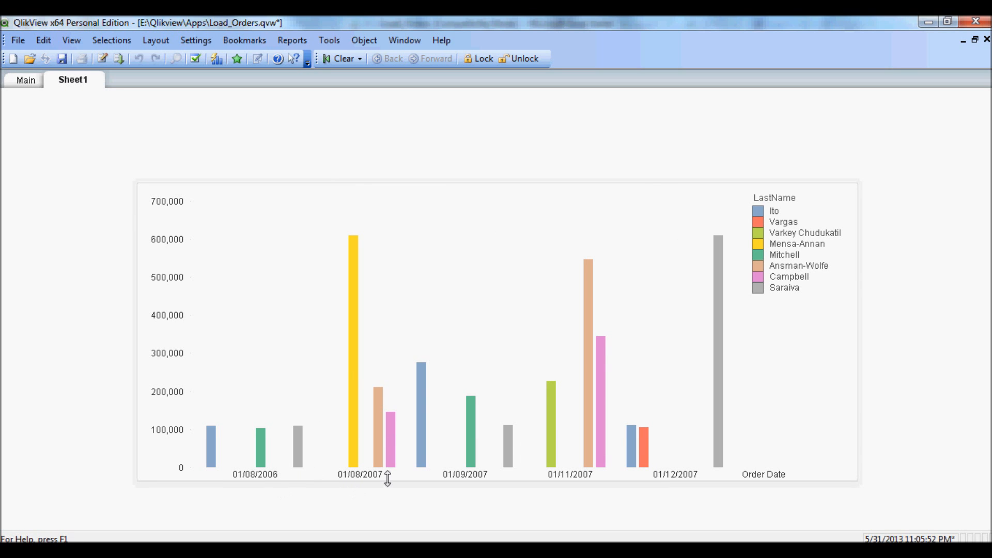
left_click(25, 79)
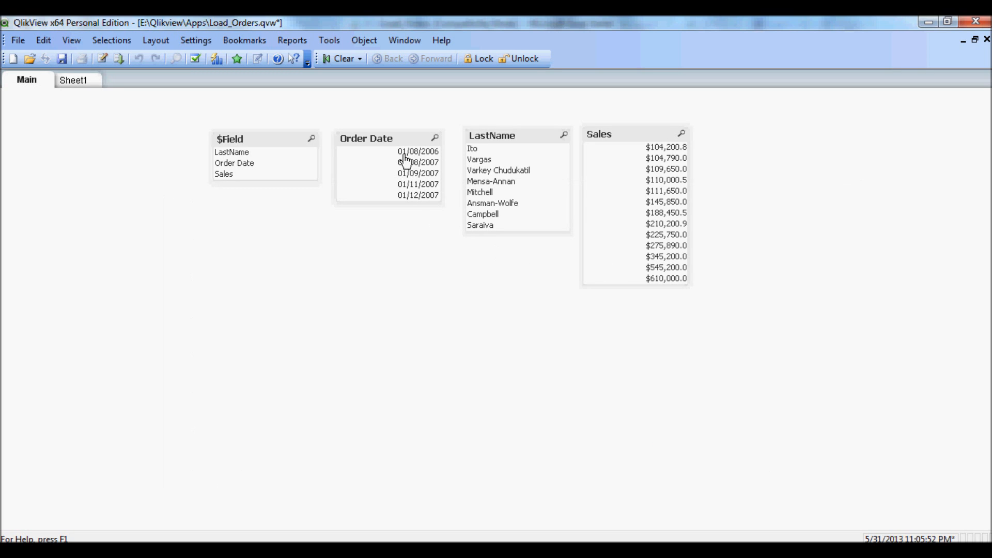
mouse_move(674, 186)
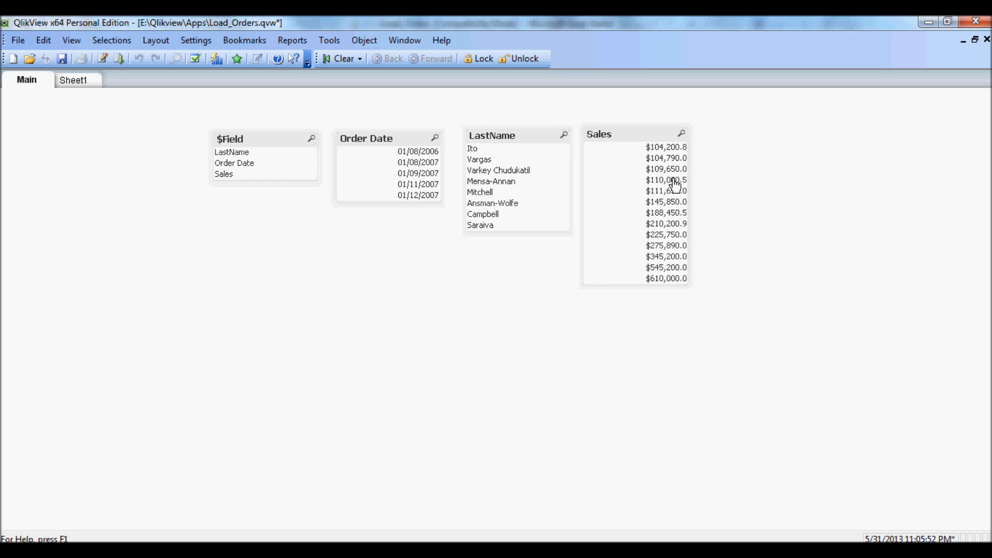
mouse_move(685, 194)
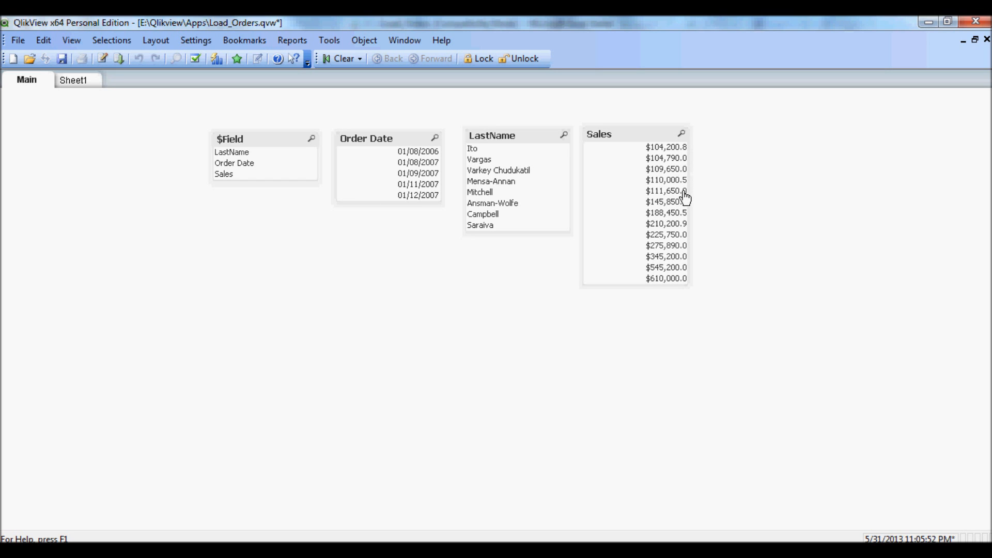
mouse_move(687, 152)
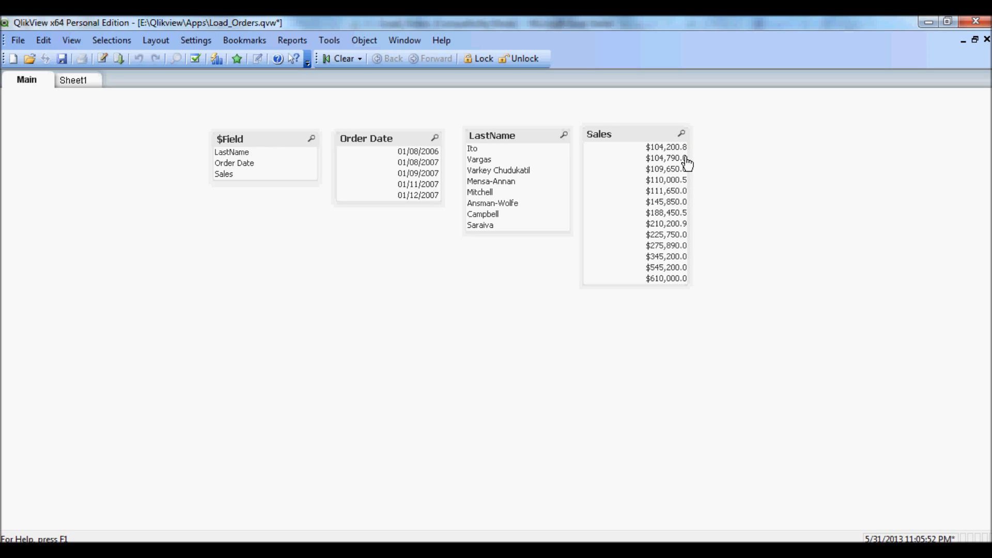
mouse_move(374, 290)
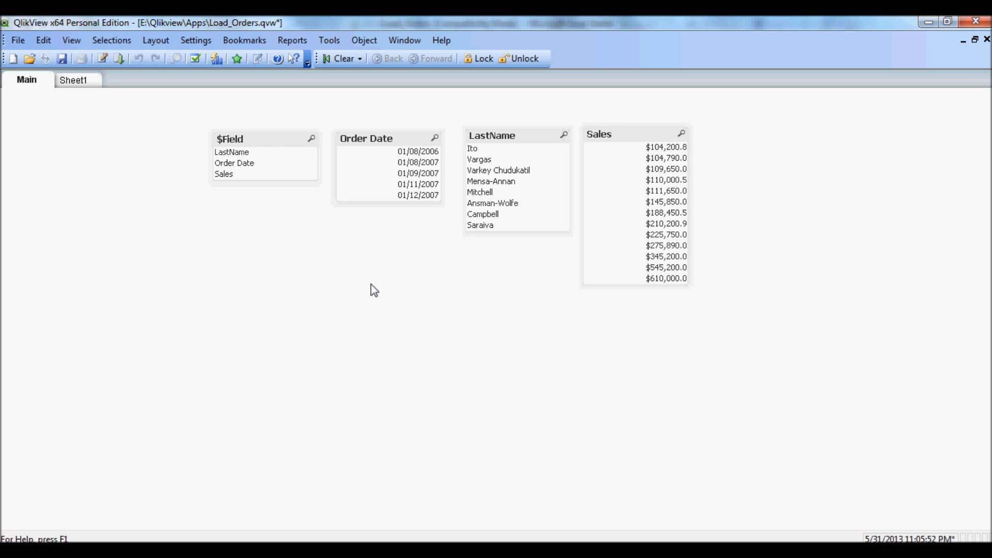
mouse_move(484, 182)
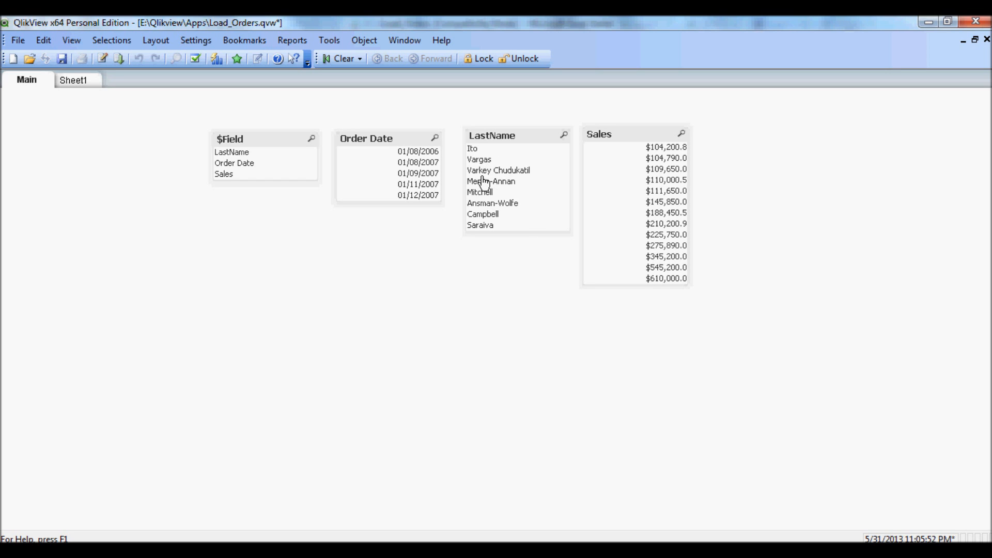
mouse_move(463, 206)
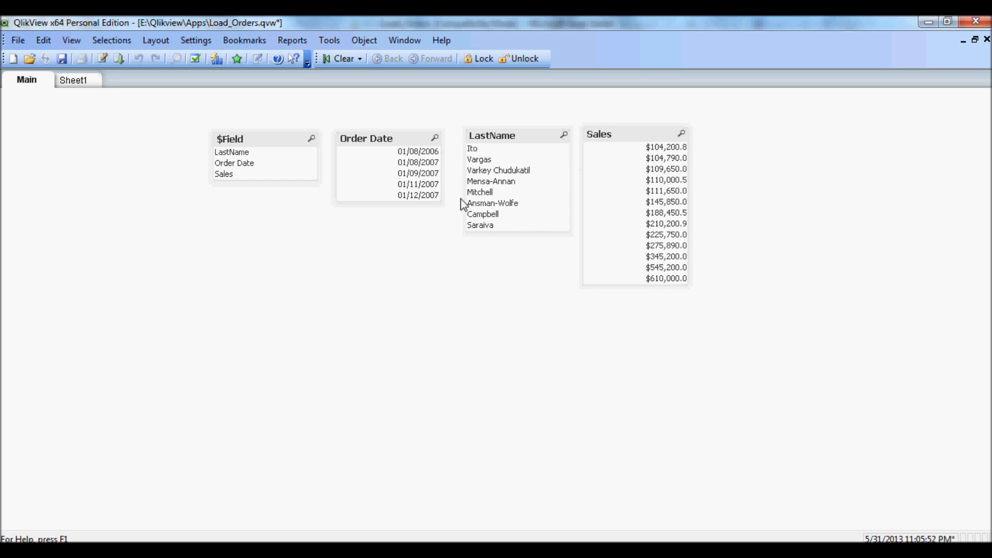
mouse_move(484, 158)
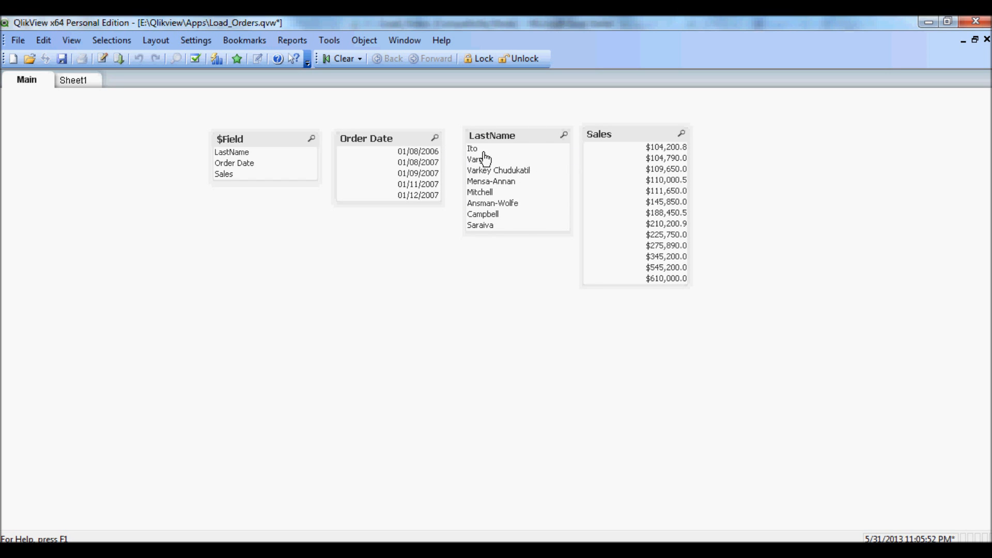
mouse_move(489, 183)
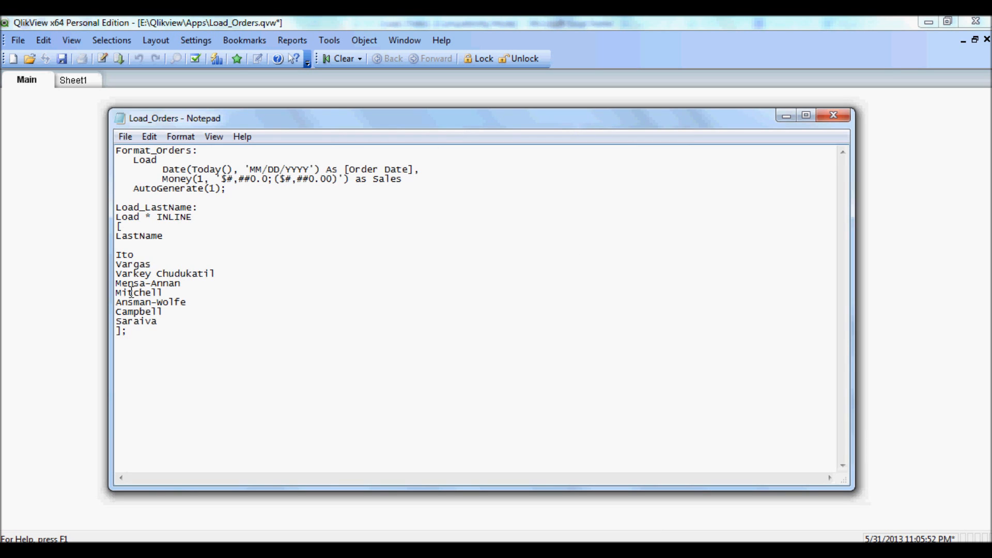
- Move Mitchell to the top of the inline LastName list, ahead of Ito, and save
right_click(138, 293)
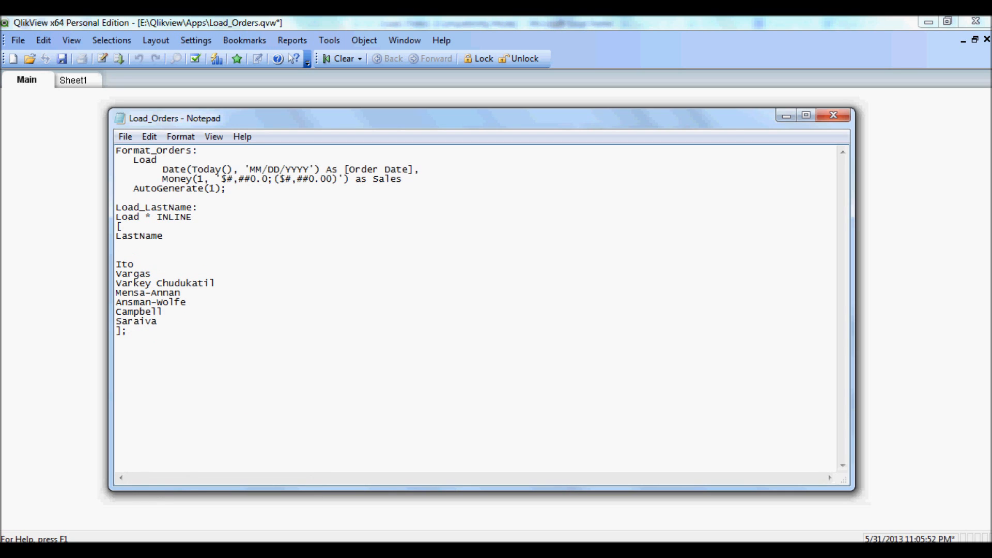
type("Mitchell")
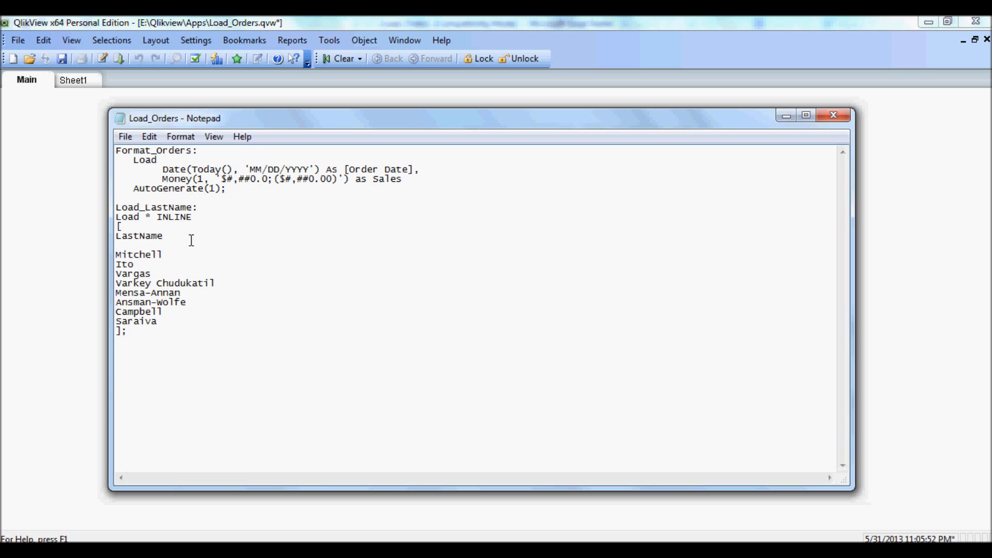
left_click(125, 136)
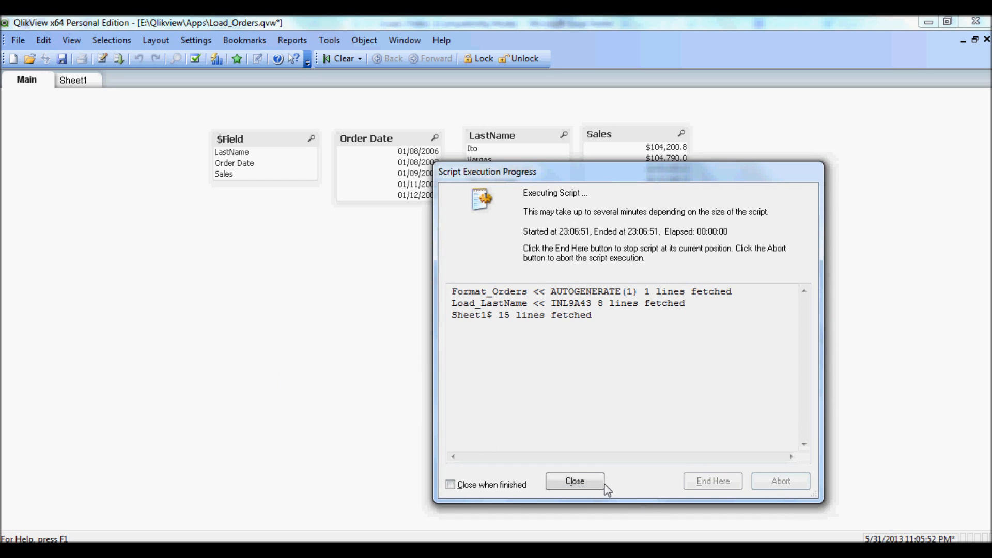
- Close the reload report so the LastName list box shows Mitchell first
left_click(574, 480)
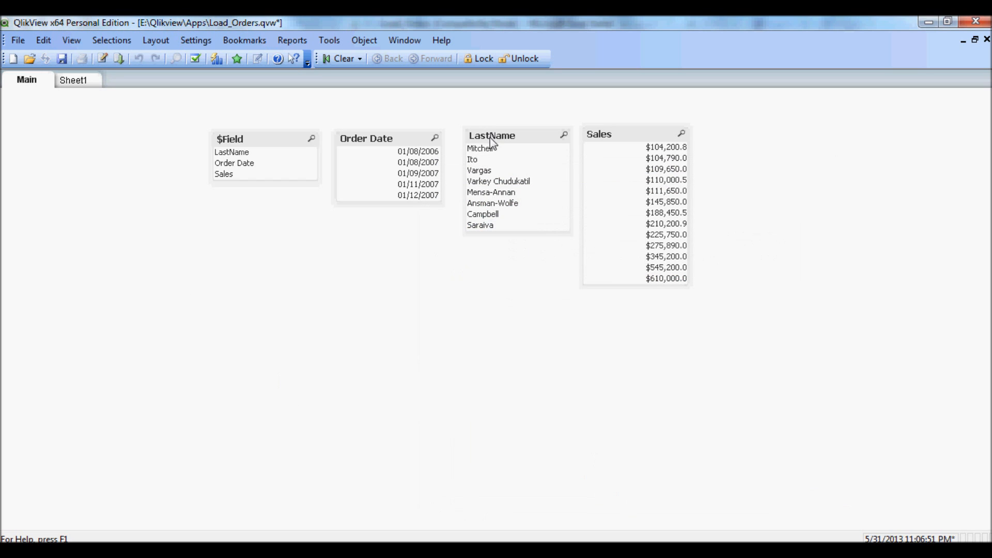
mouse_move(546, 203)
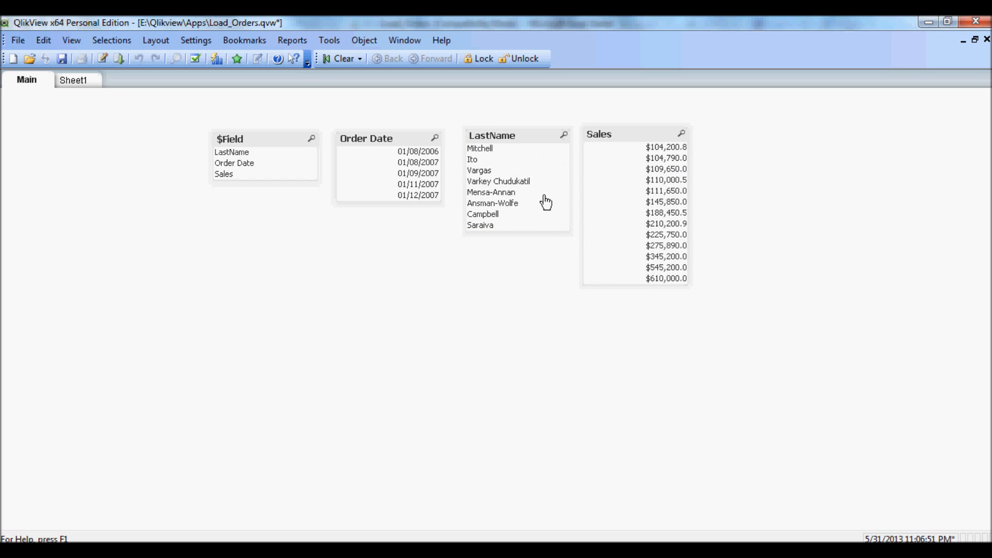
mouse_move(432, 324)
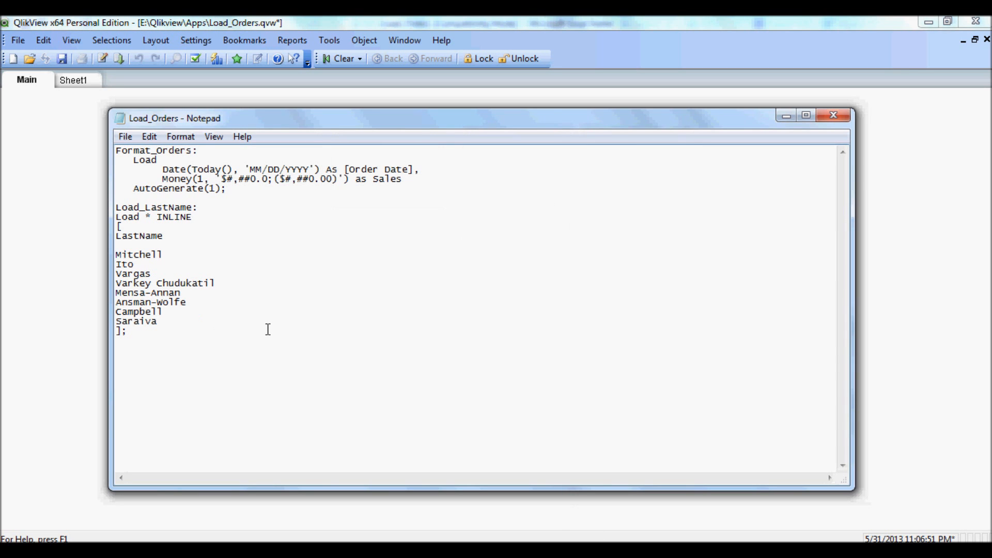
mouse_move(275, 323)
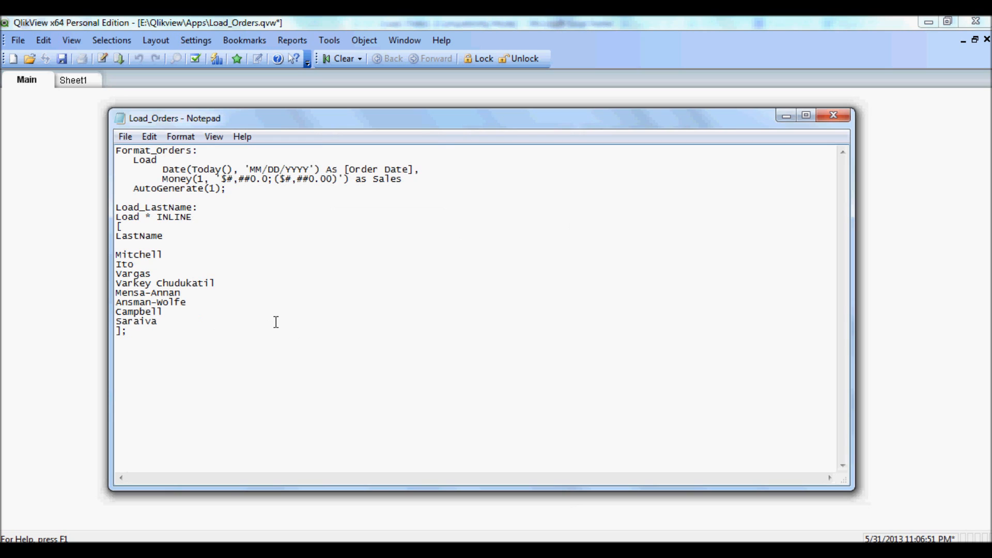
mouse_move(182, 280)
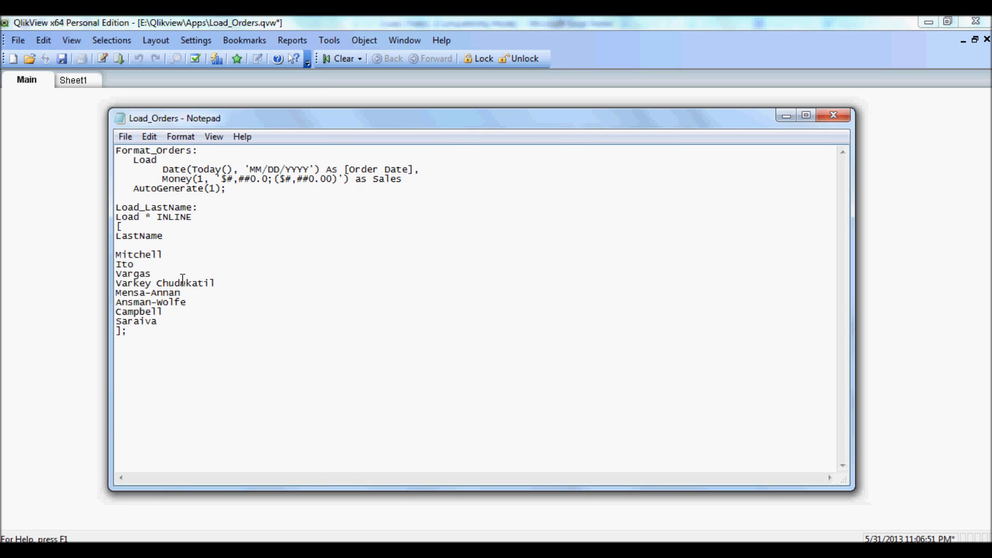
mouse_move(155, 301)
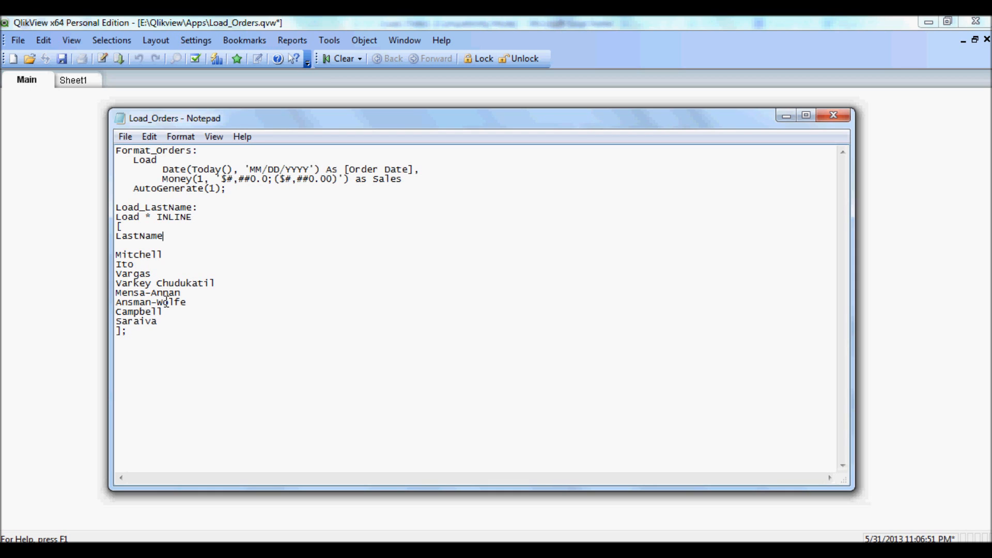
mouse_move(196, 304)
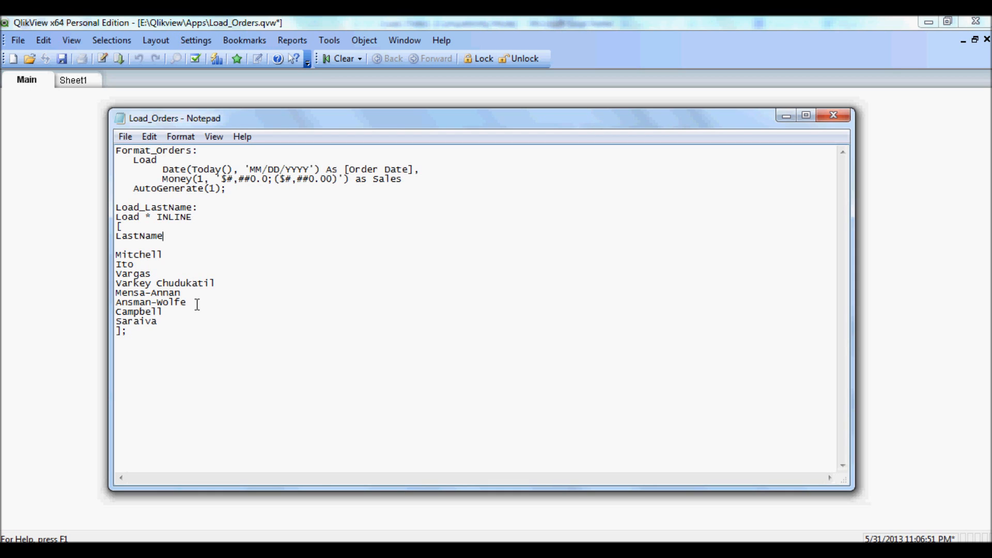